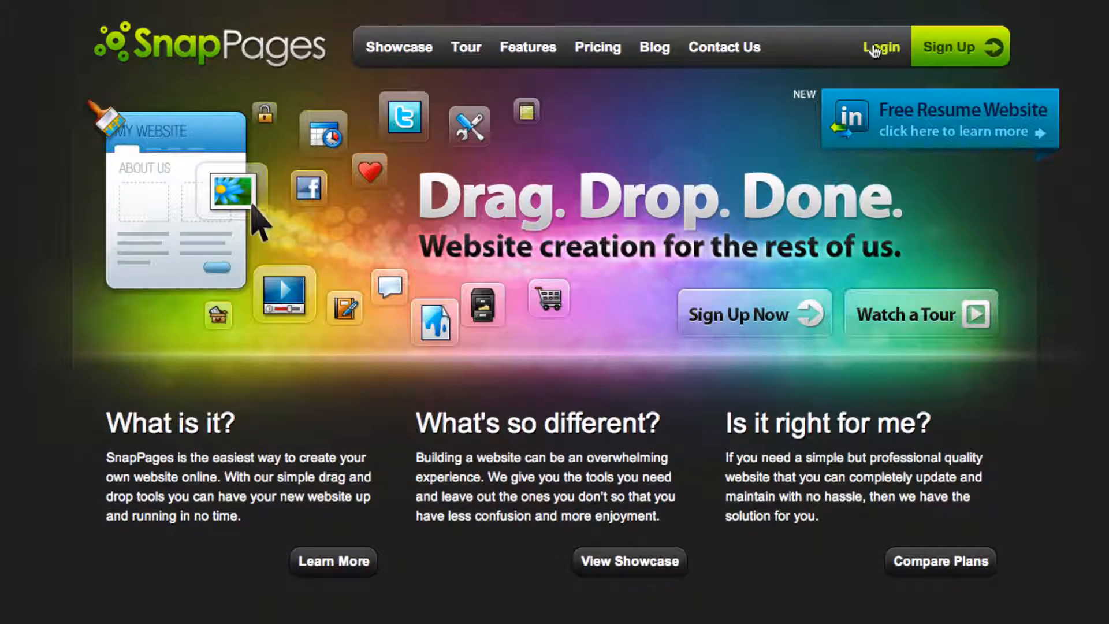
Sign in to SnapPages with the username 'themacg' and password.
{"action": "left_click", "coordinate": [882, 47]}
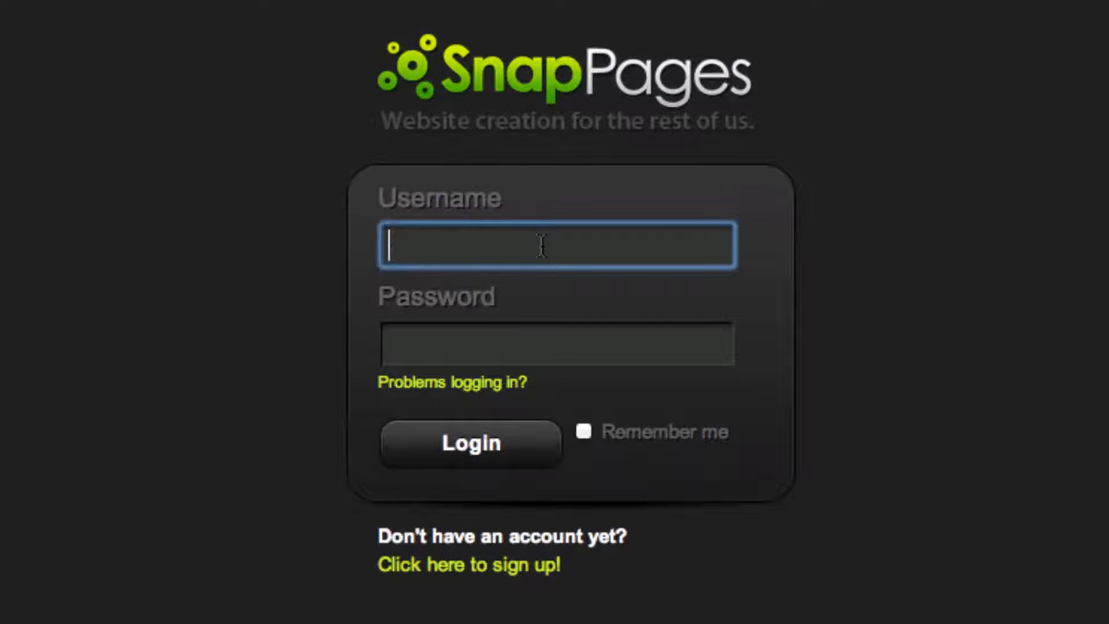
{"action": "type", "text": "themacguru"}
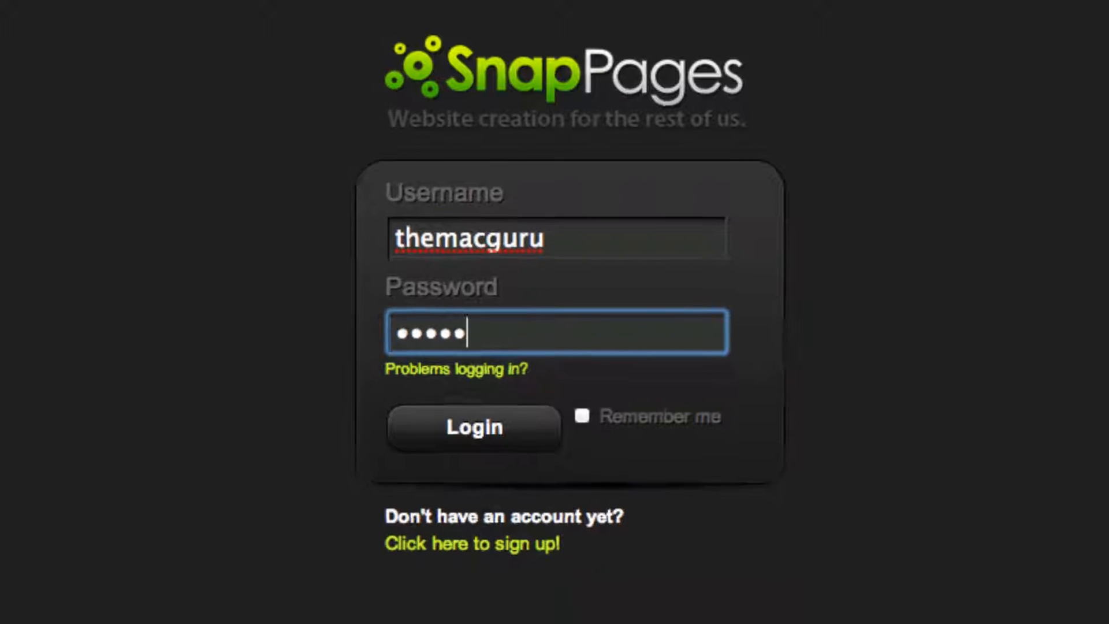
{"action": "left_click", "coordinate": [474, 426]}
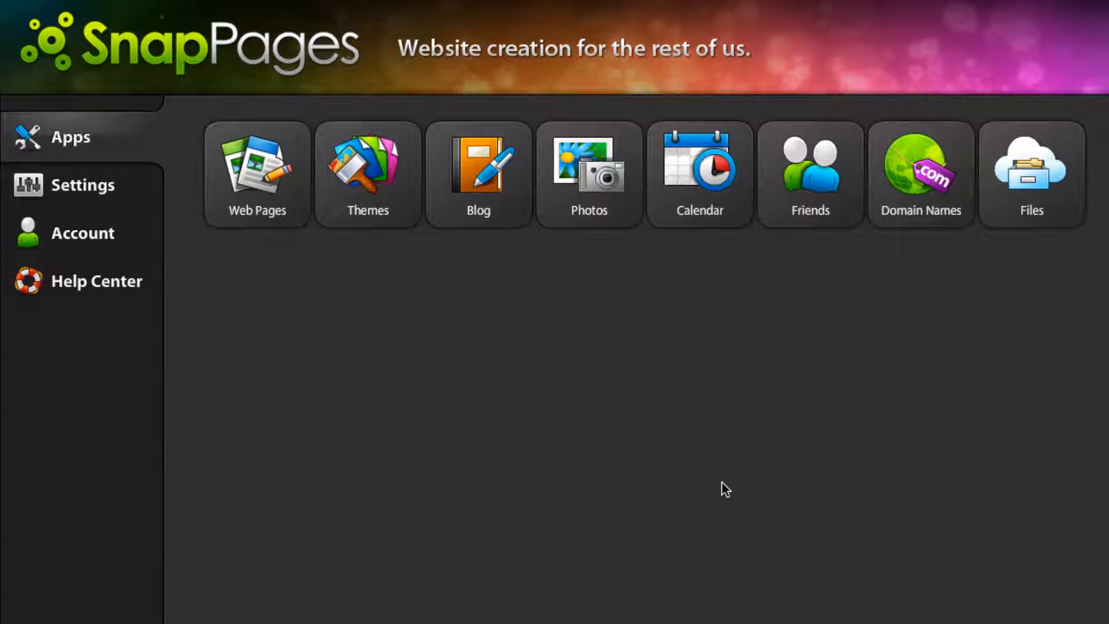
{"action": "mouse_move", "coordinate": [367, 174]}
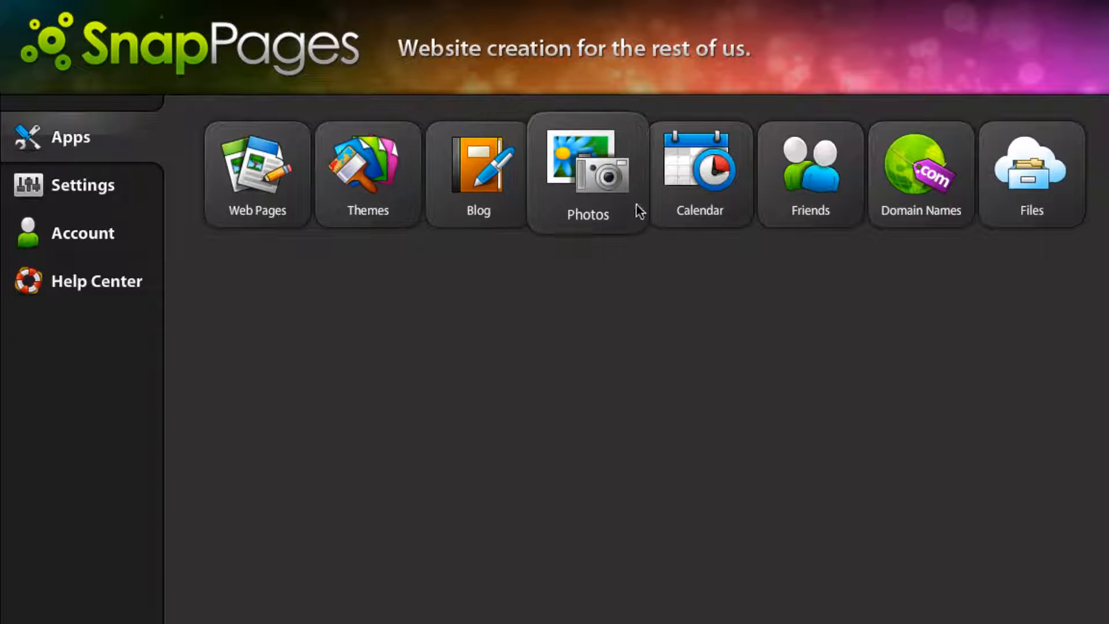
{"action": "mouse_move", "coordinate": [809, 175]}
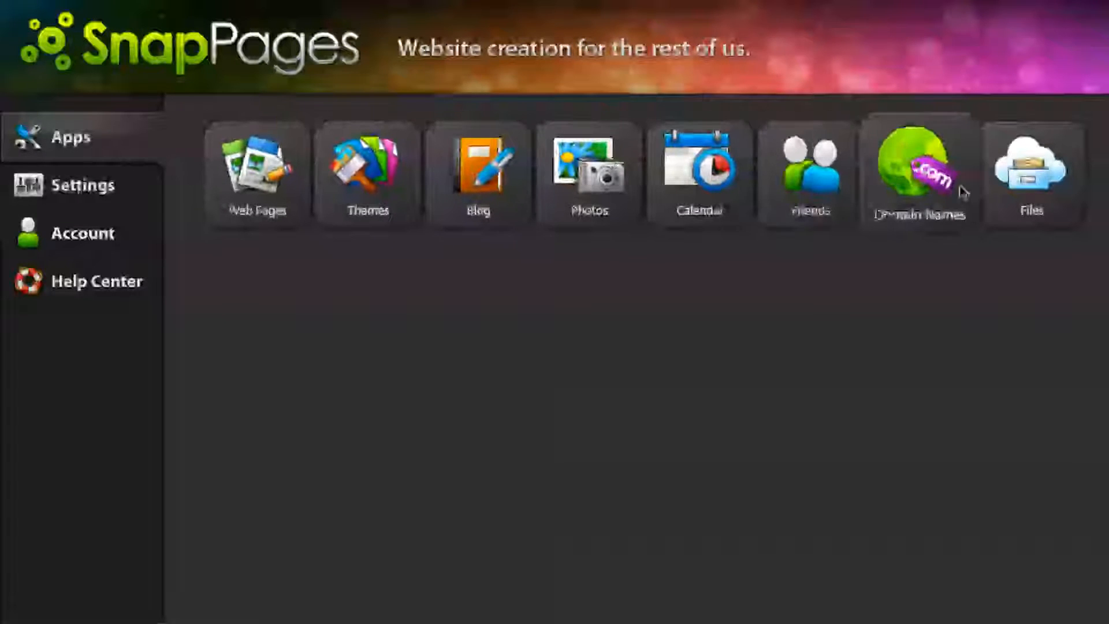
{"action": "mouse_move", "coordinate": [808, 173]}
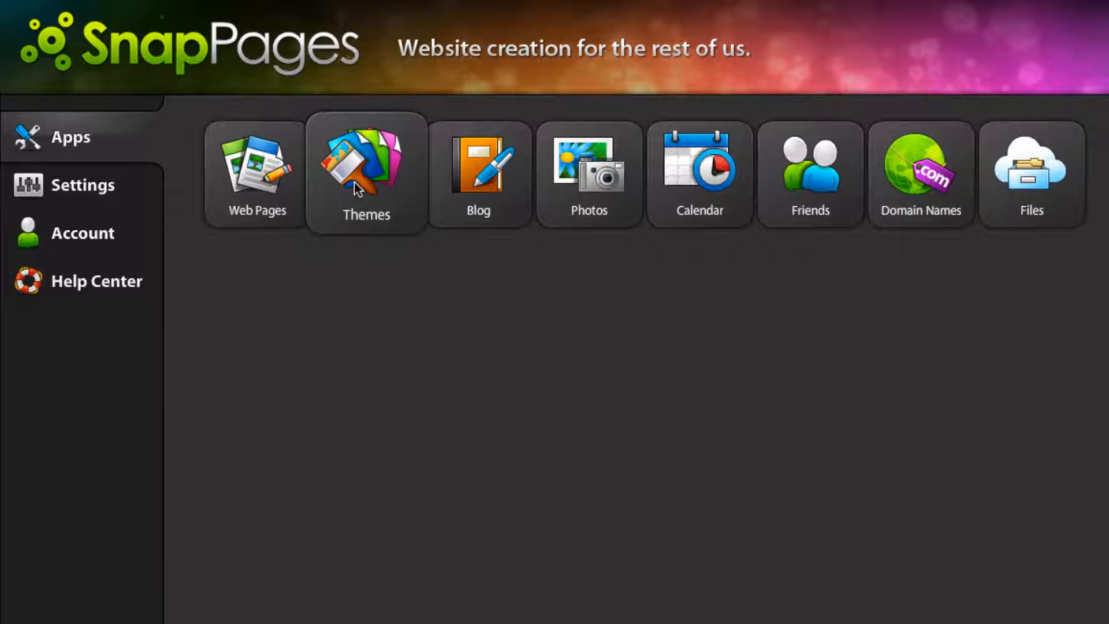
Browse the theme gallery shelves from the Themes app.
{"action": "left_click", "coordinate": [366, 174]}
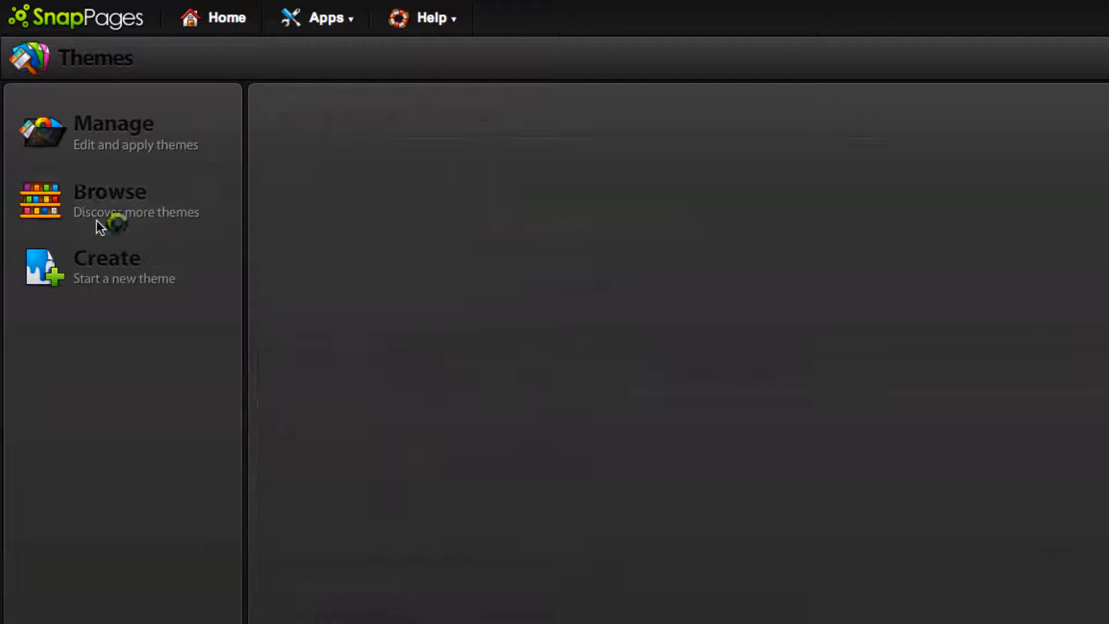
{"action": "left_click", "coordinate": [108, 201]}
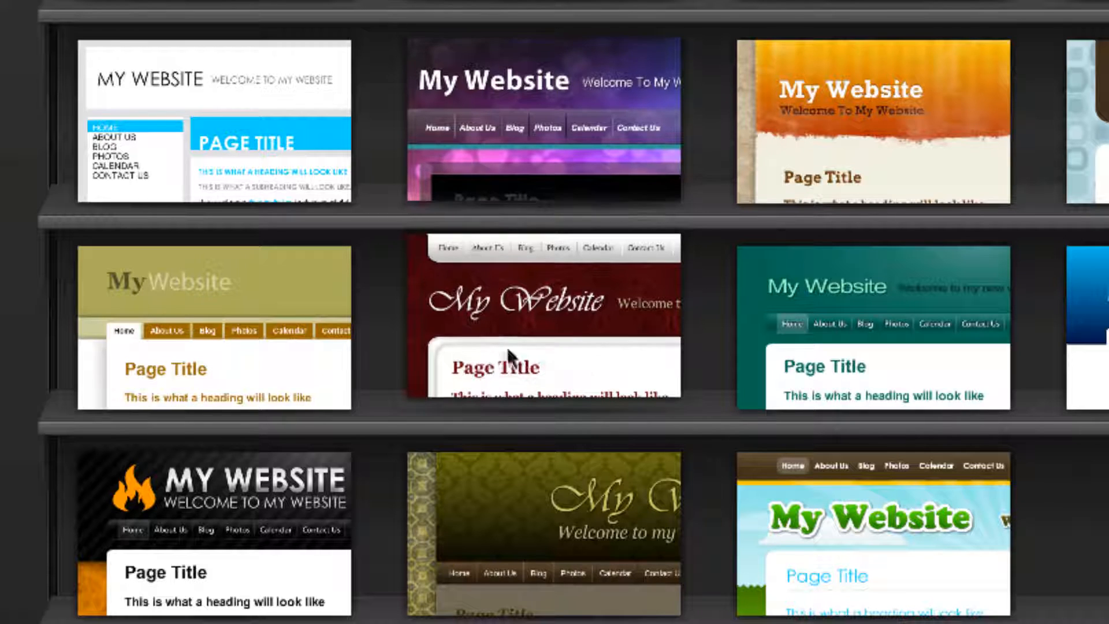
{"action": "mouse_move", "coordinate": [539, 340]}
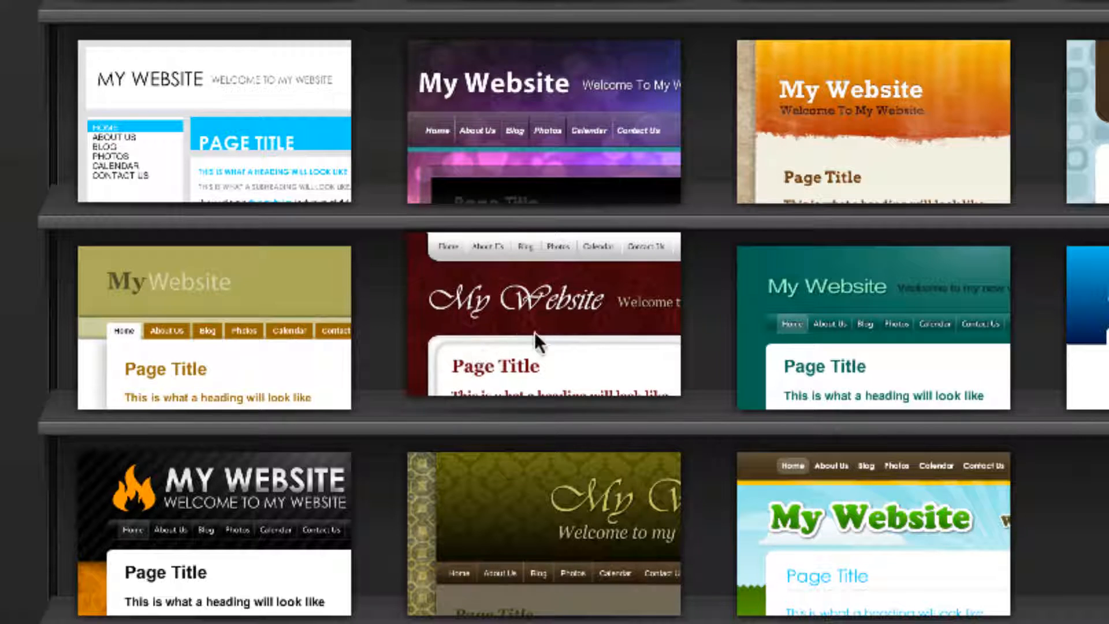
{"action": "mouse_move", "coordinate": [636, 350]}
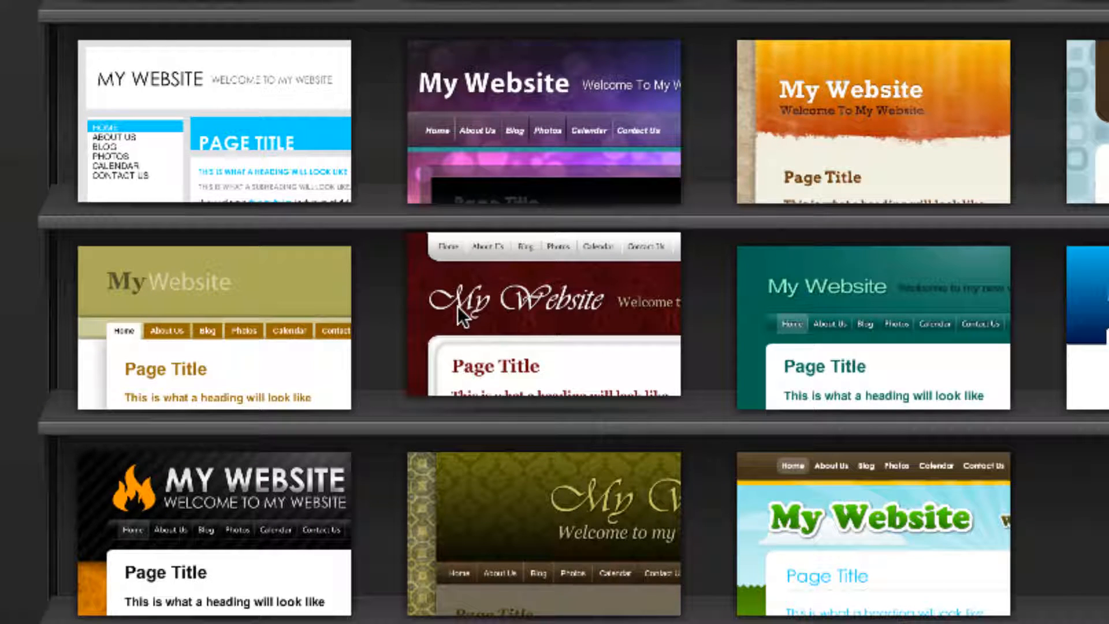
{"action": "scroll", "scroll_direction": "down", "scroll_amount": 3}
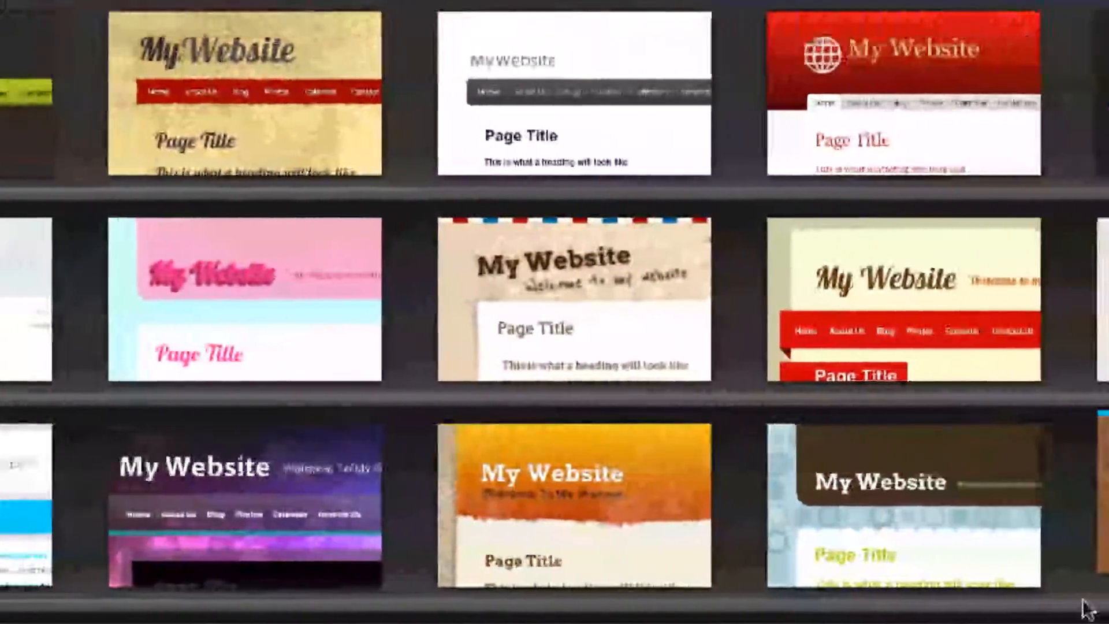
{"action": "scroll", "scroll_direction": "right", "scroll_amount": 3}
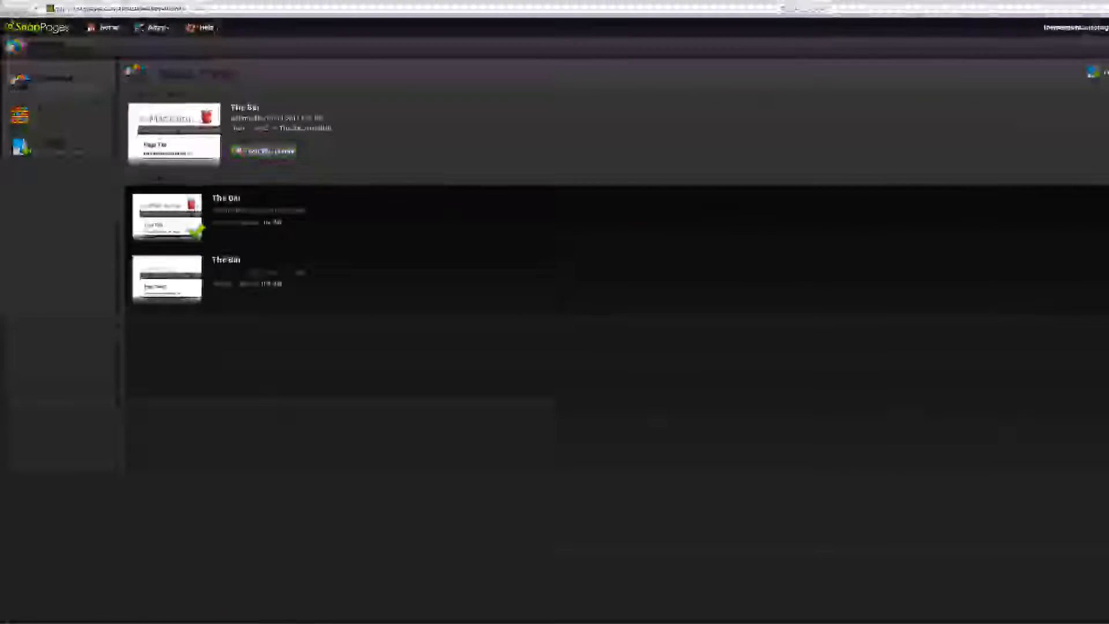
Customise the current theme, previewing The Mac Guru page.
{"action": "left_click", "coordinate": [264, 150]}
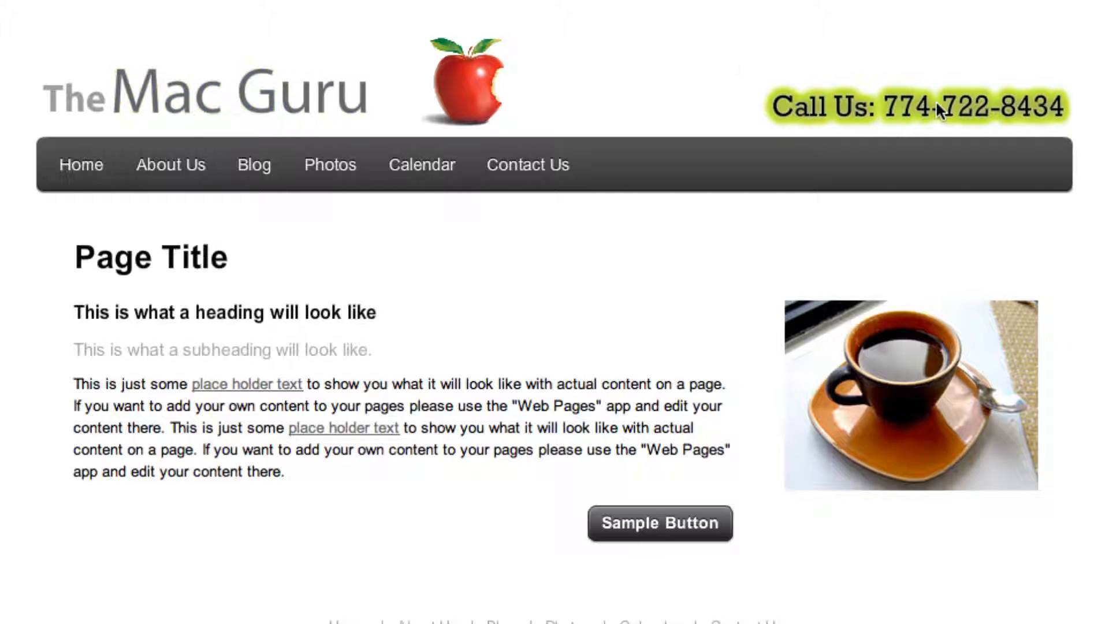
{"action": "mouse_move", "coordinate": [639, 90]}
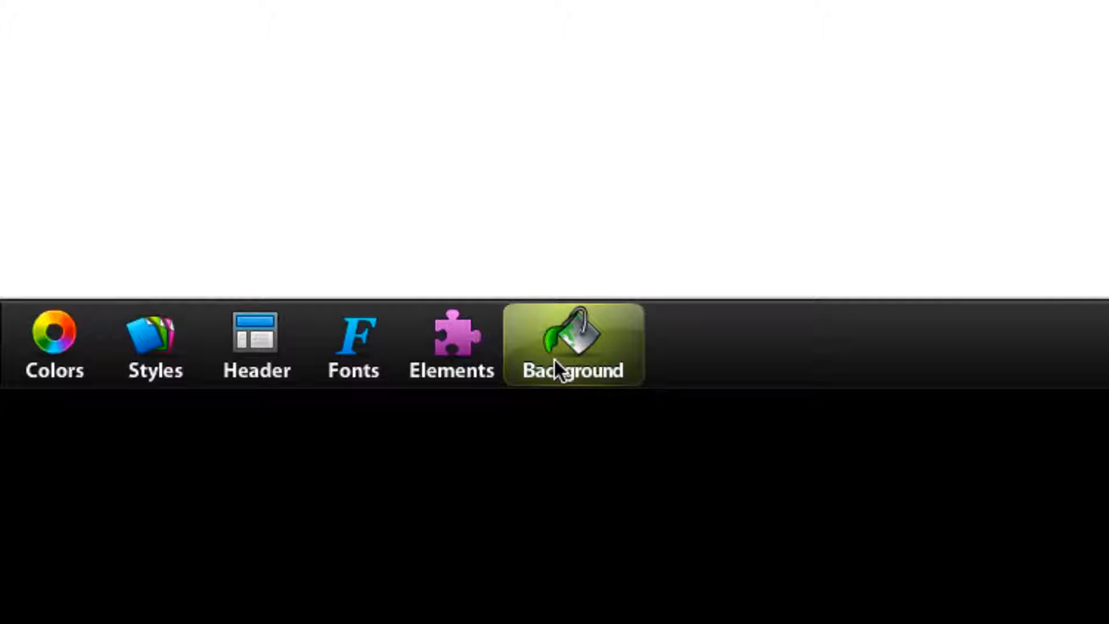
Make the theme's buttons pale yellow (#ffffcc) in the Elements > Buttons settings.
{"action": "left_click", "coordinate": [573, 343]}
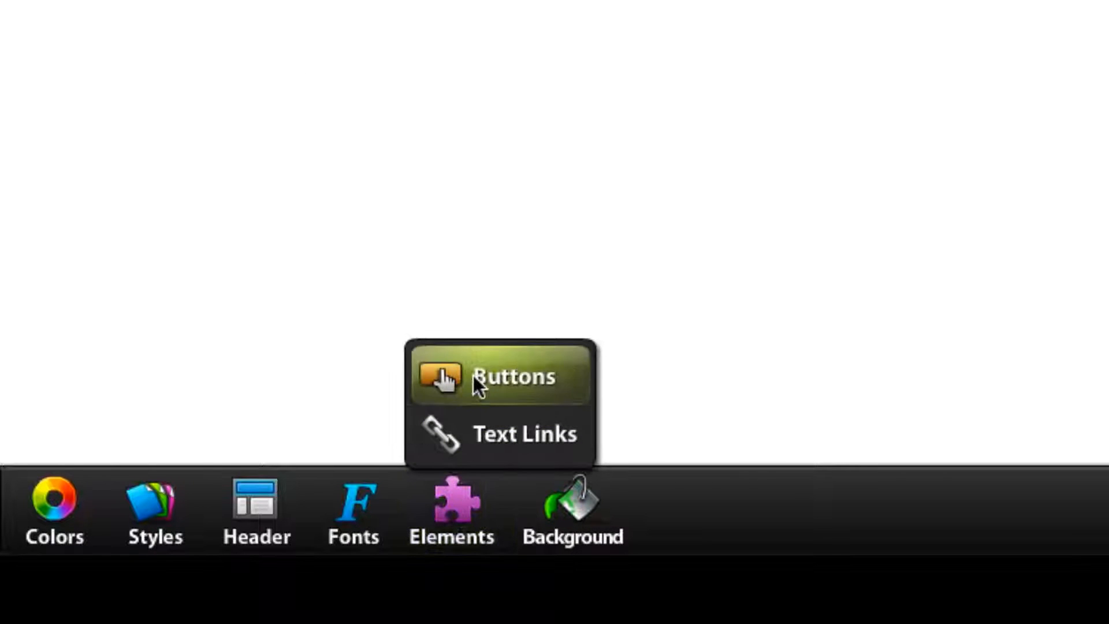
{"action": "mouse_move", "coordinate": [499, 389]}
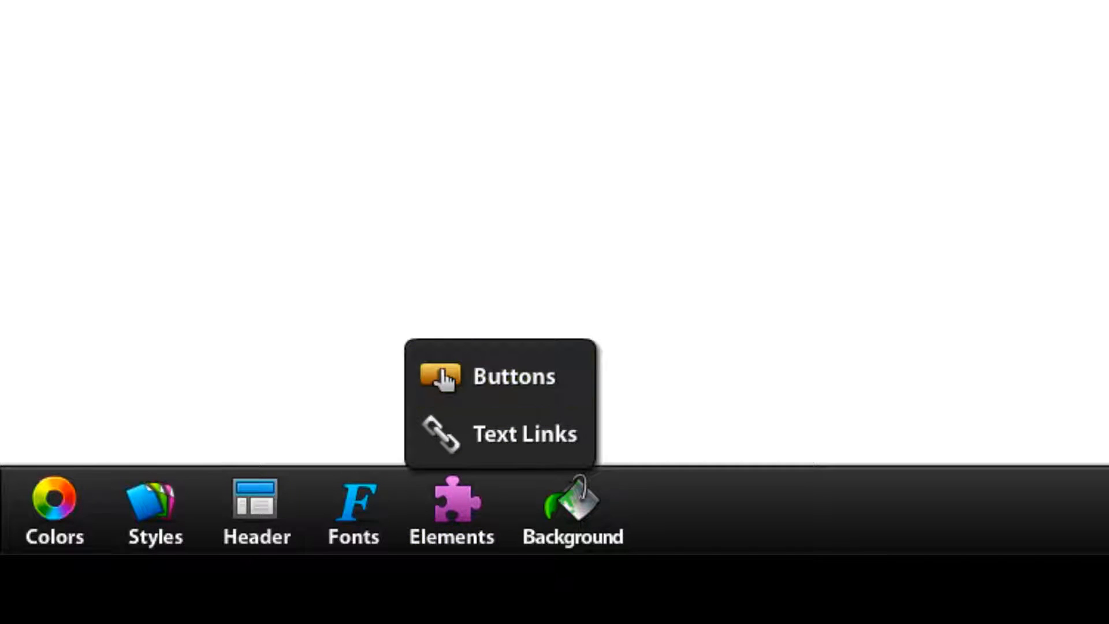
{"action": "left_click", "coordinate": [514, 376]}
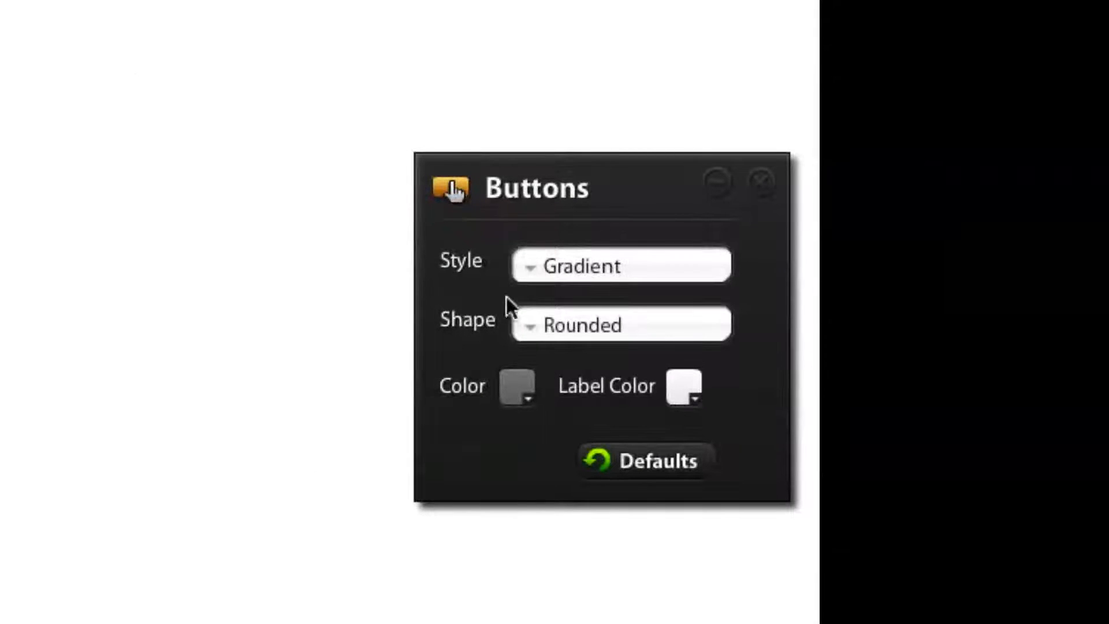
{"action": "mouse_move", "coordinate": [633, 326]}
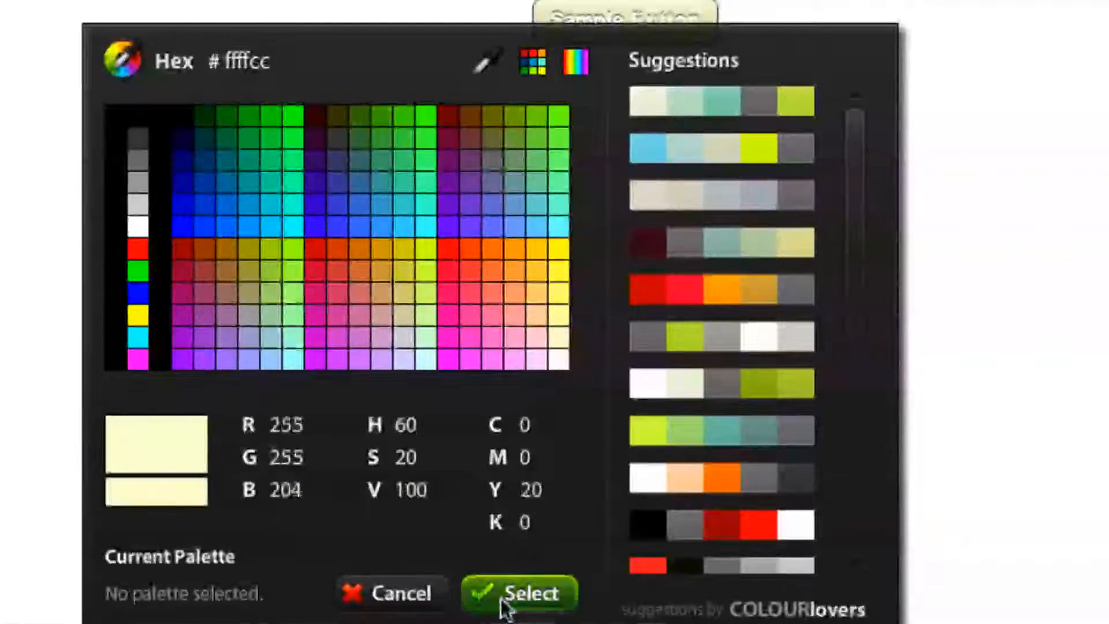
{"action": "left_click", "coordinate": [519, 593]}
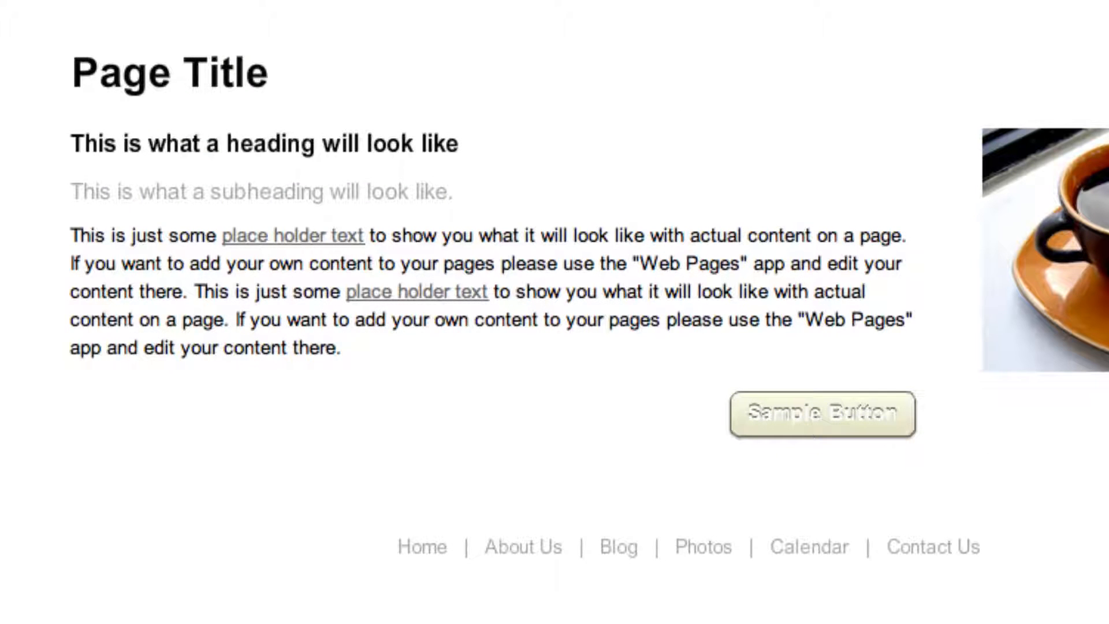
{"action": "left_click", "coordinate": [821, 414]}
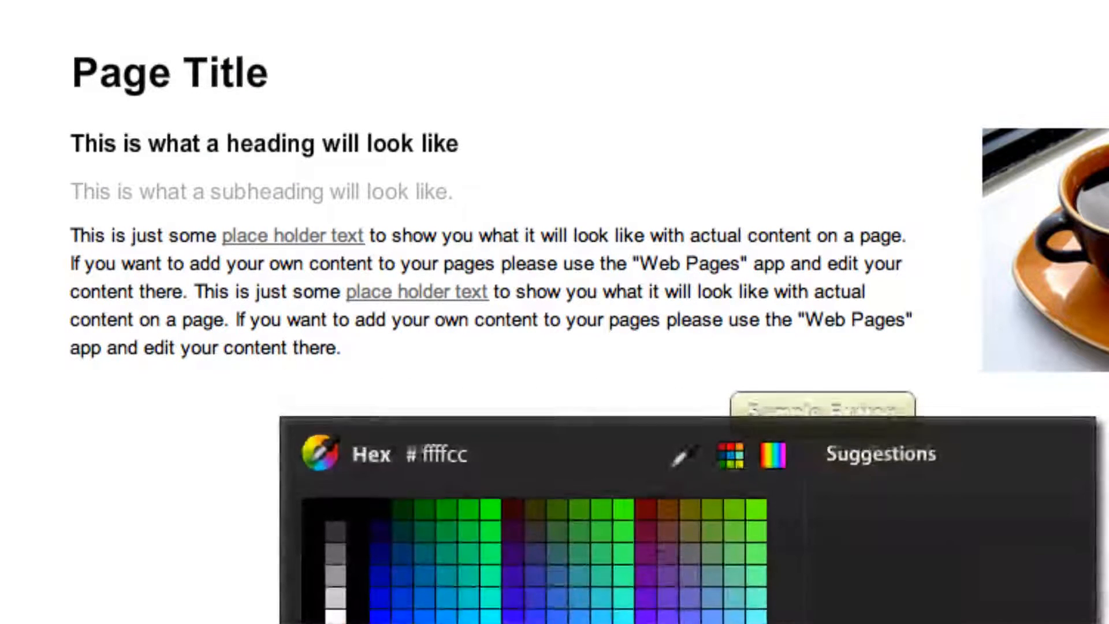
{"action": "left_click", "coordinate": [331, 559]}
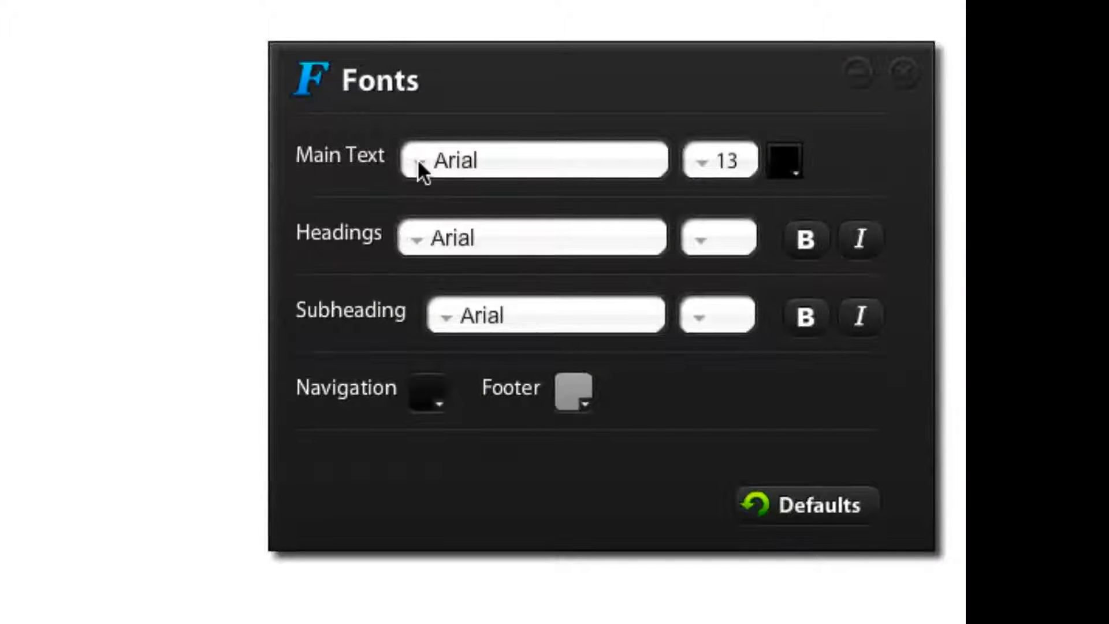
{"action": "mouse_move", "coordinate": [580, 319]}
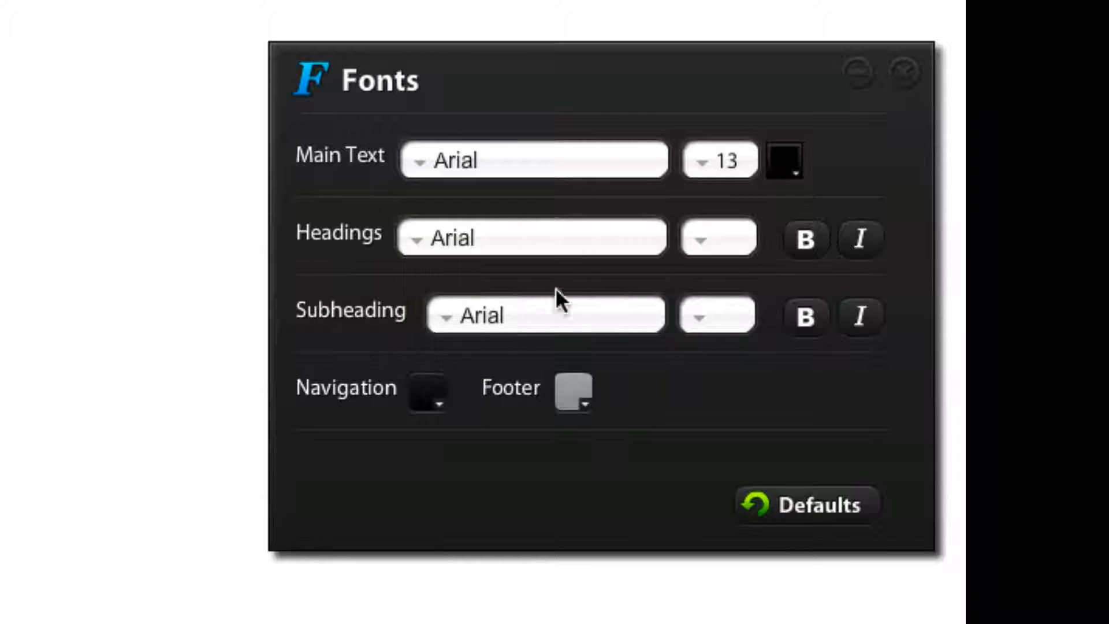
{"action": "mouse_move", "coordinate": [287, 478]}
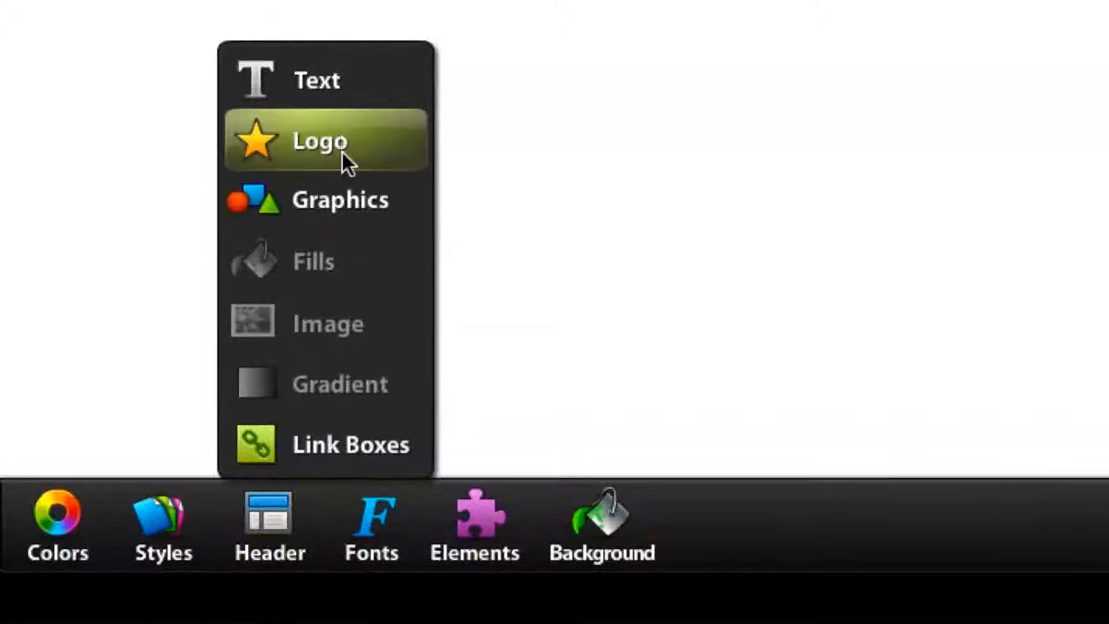
{"action": "mouse_move", "coordinate": [346, 196]}
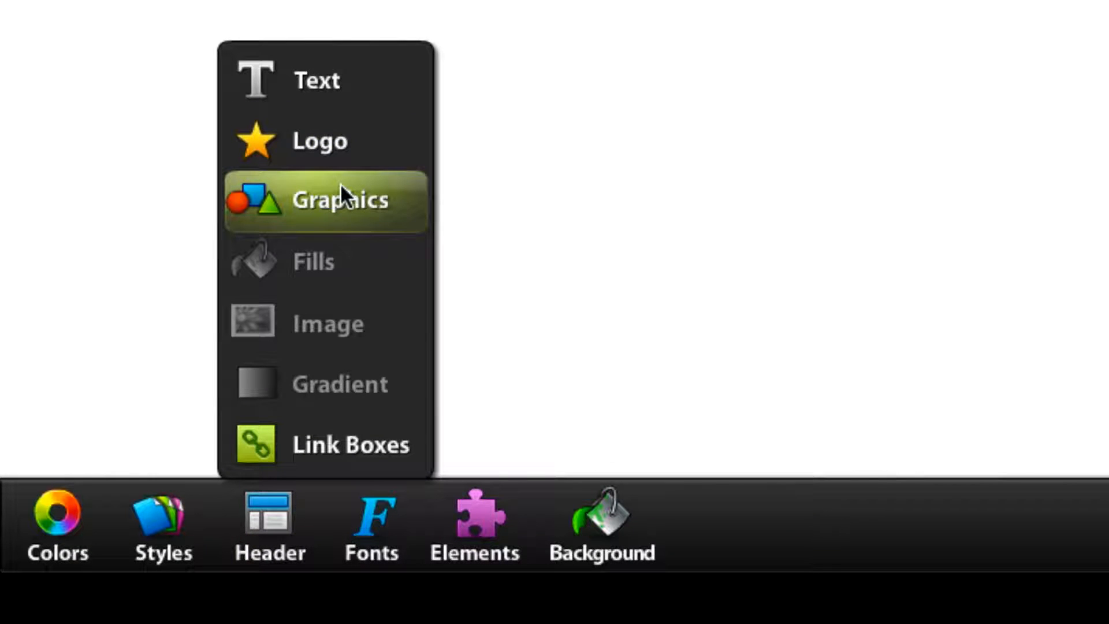
{"action": "mouse_move", "coordinate": [344, 141]}
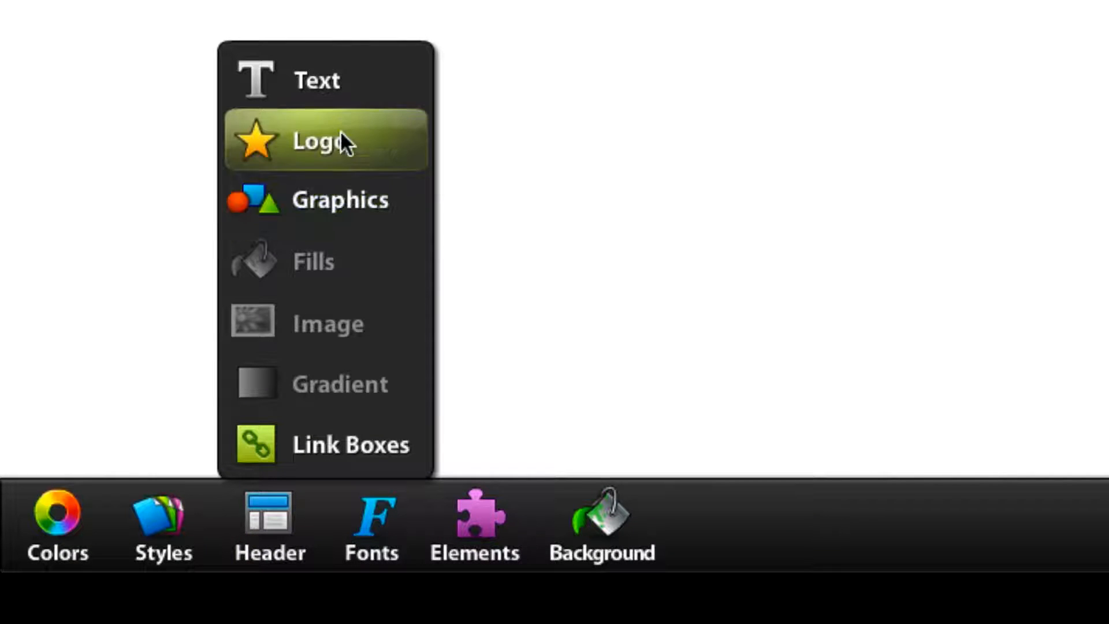
{"action": "mouse_move", "coordinate": [338, 153]}
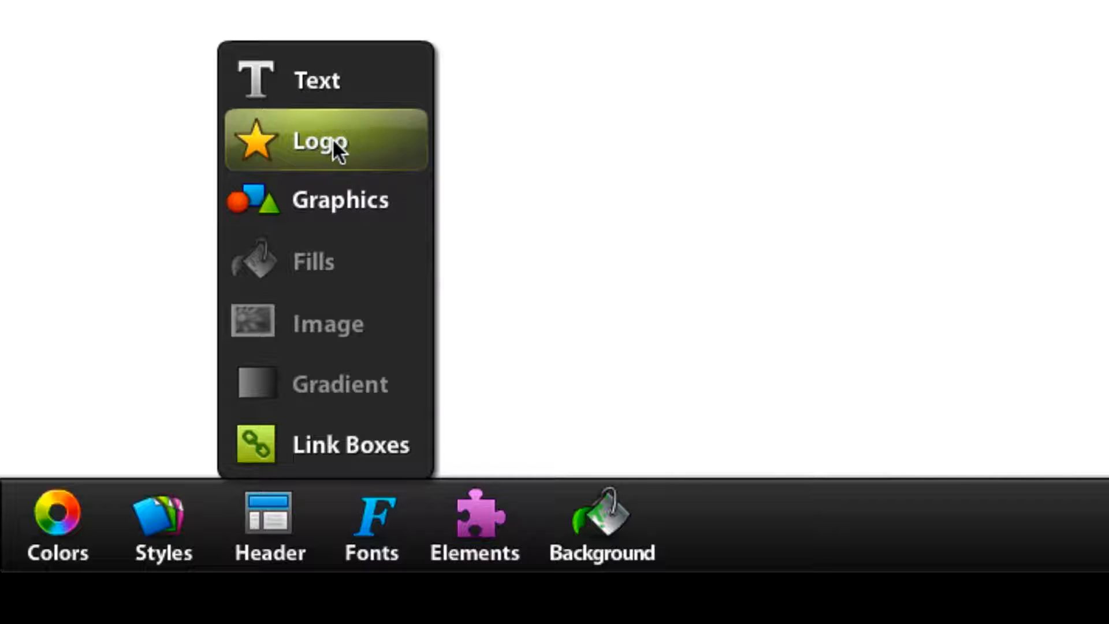
Show the theme designer's list of addable page elements.
{"action": "left_click", "coordinate": [161, 526]}
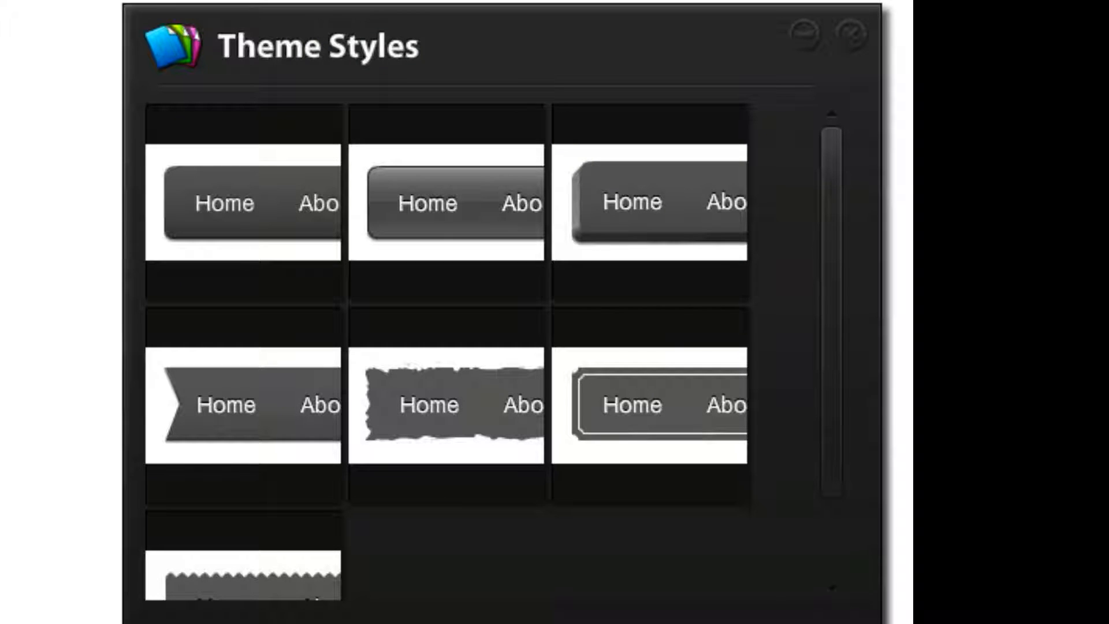
Leave the theme designer and return to the Themes management page.
{"action": "scroll", "scroll_direction": "down", "scroll_amount": 3}
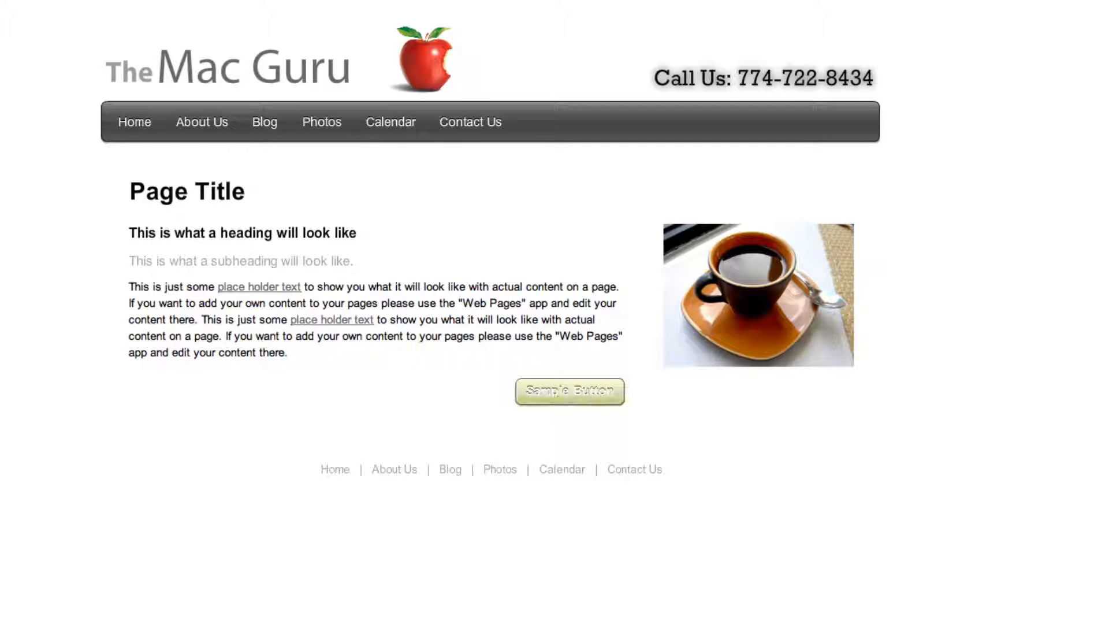
{"action": "left_click", "coordinate": [147, 26]}
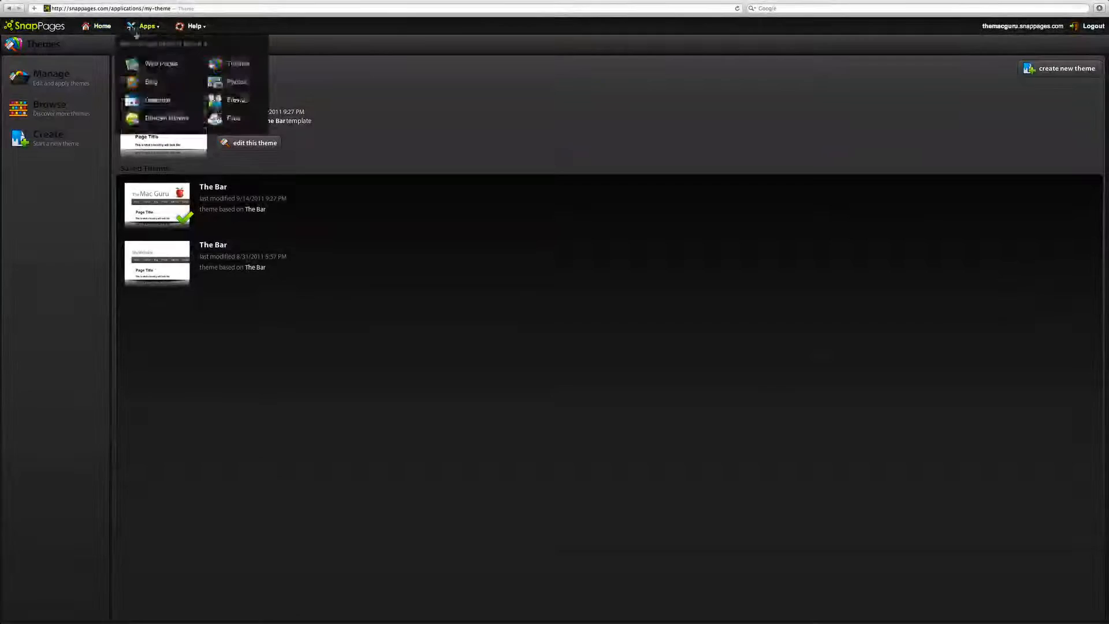
Return to the dashboard and launch the Web Pages app.
{"action": "left_click", "coordinate": [161, 64]}
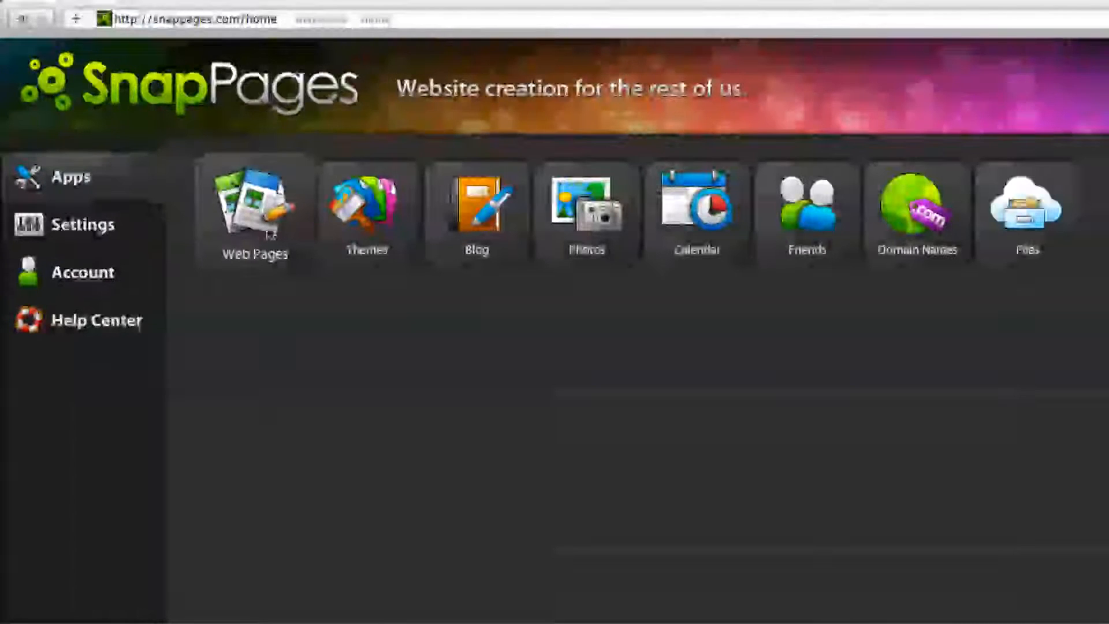
{"action": "left_click", "coordinate": [253, 212]}
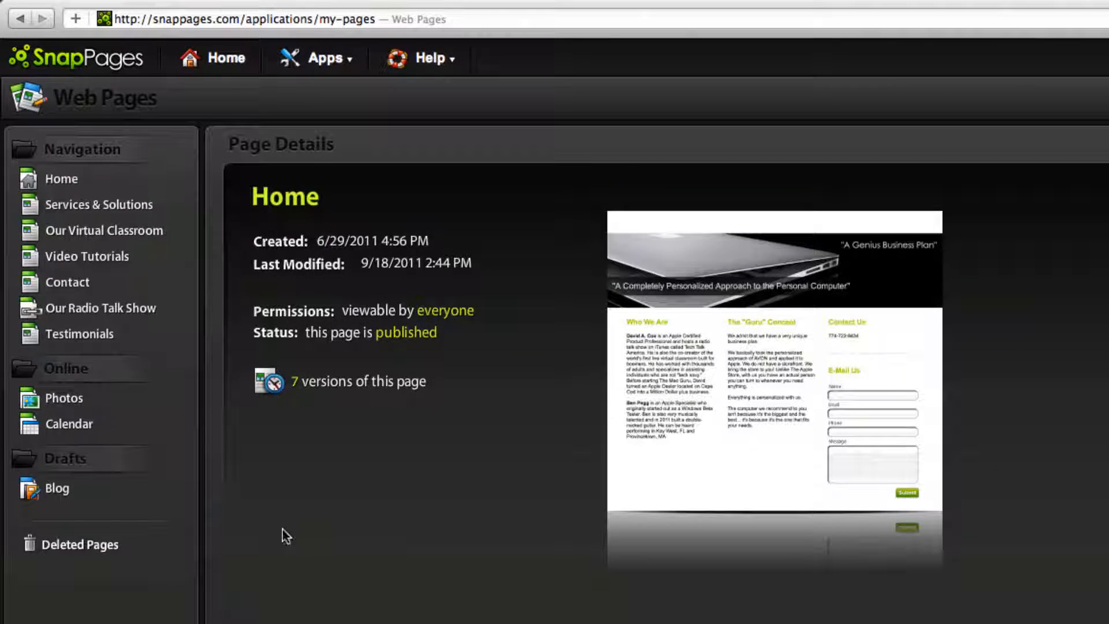
{"action": "mouse_move", "coordinate": [104, 230]}
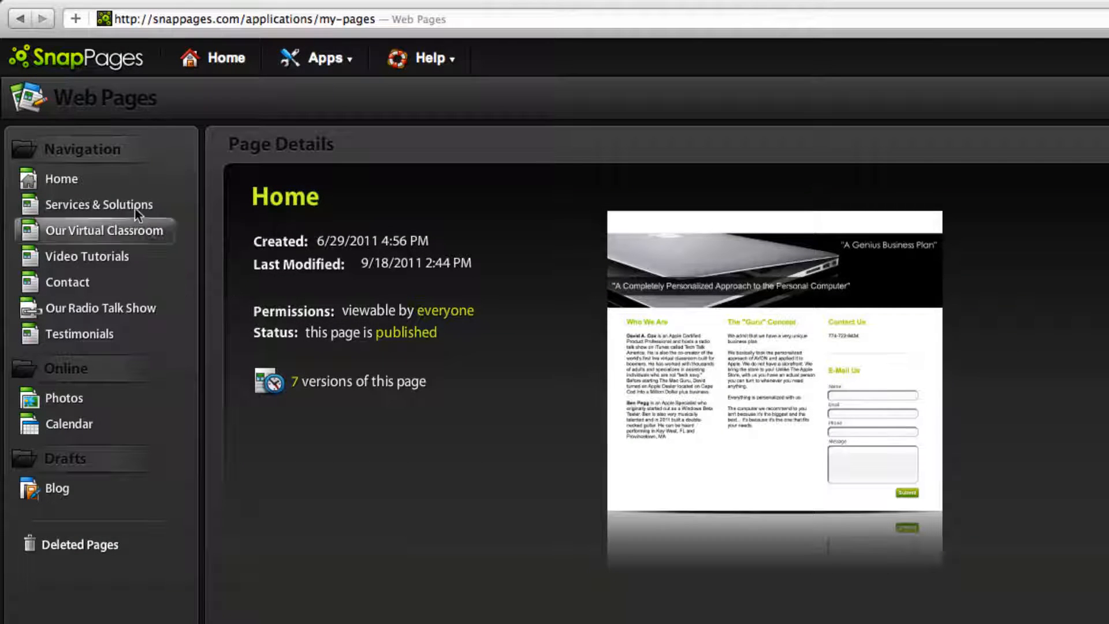
{"action": "mouse_move", "coordinate": [110, 207]}
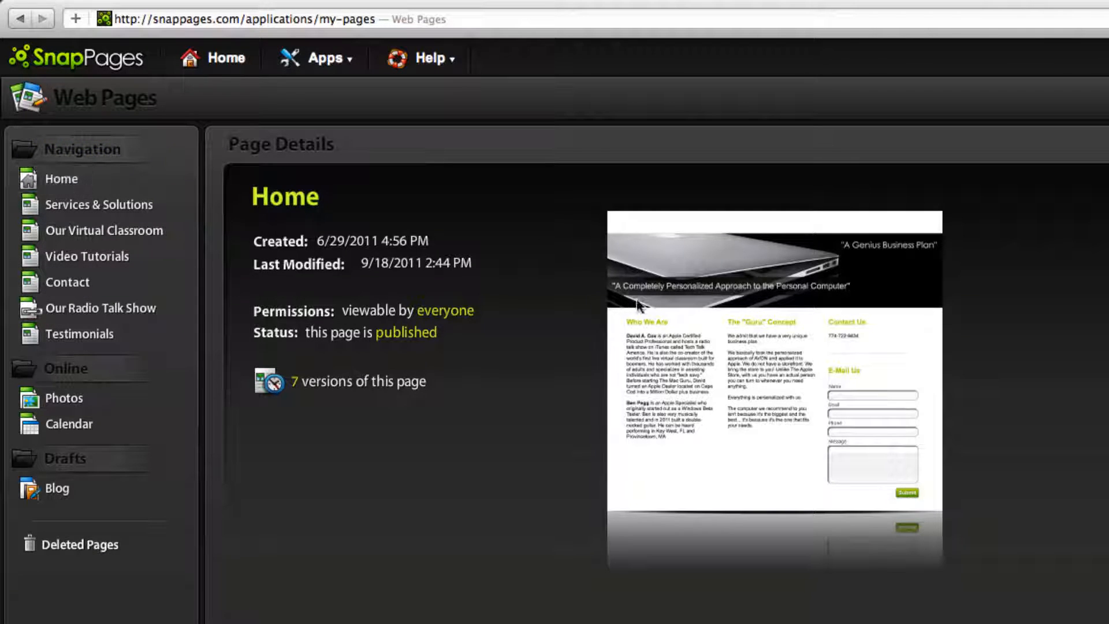
{"action": "mouse_move", "coordinate": [100, 308]}
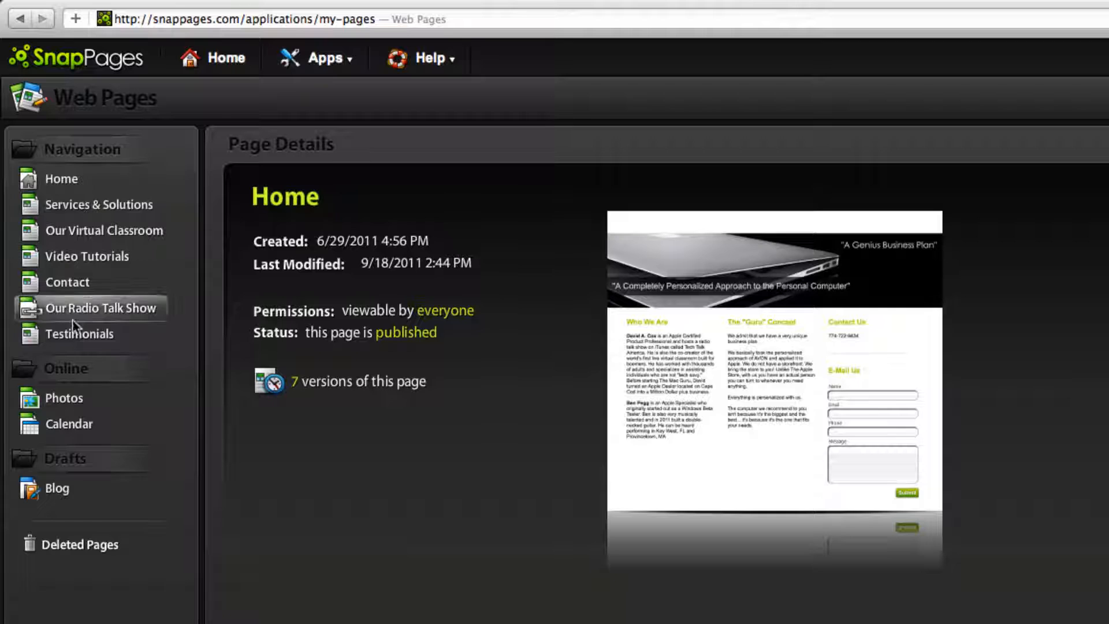
{"action": "mouse_move", "coordinate": [89, 385]}
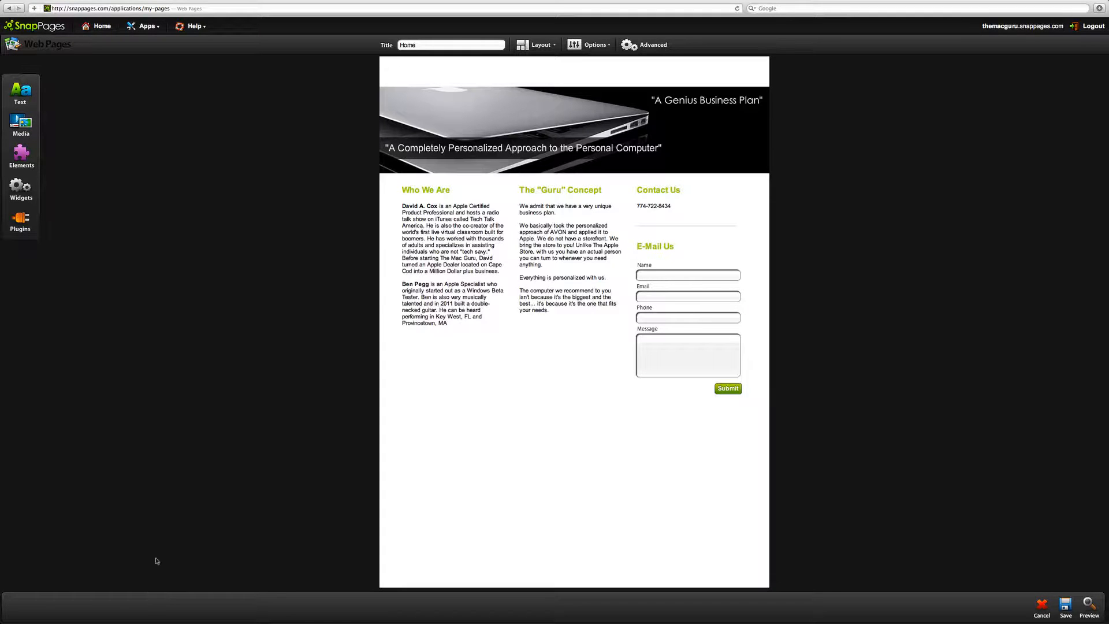
Browse the editor's Text, Media, Elements and Widgets block categories.
{"action": "left_click", "coordinate": [20, 90]}
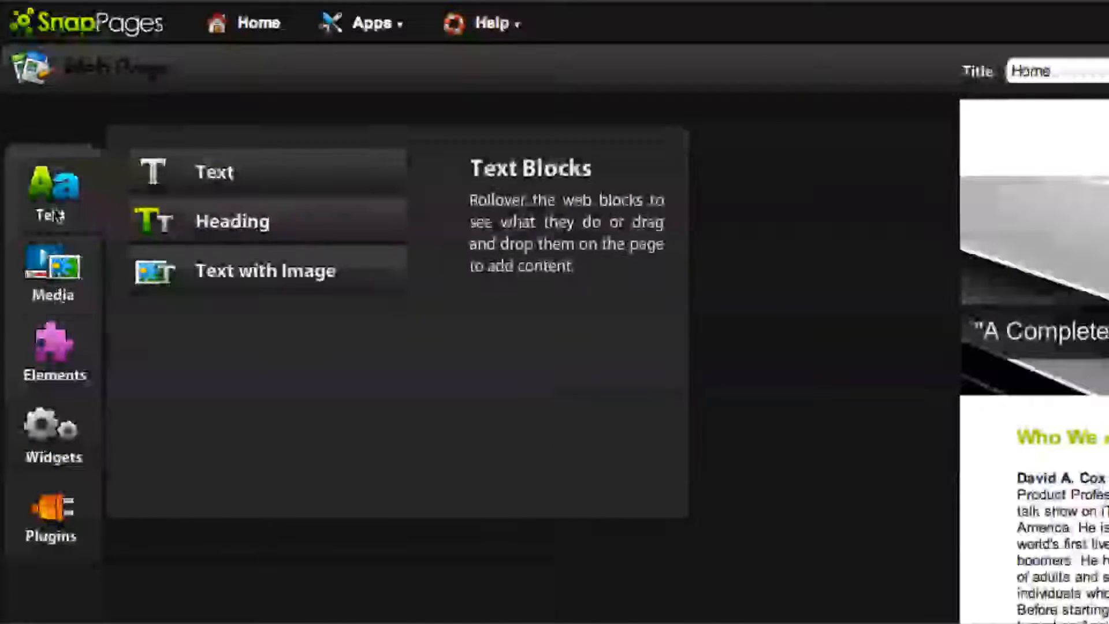
{"action": "mouse_move", "coordinate": [216, 172]}
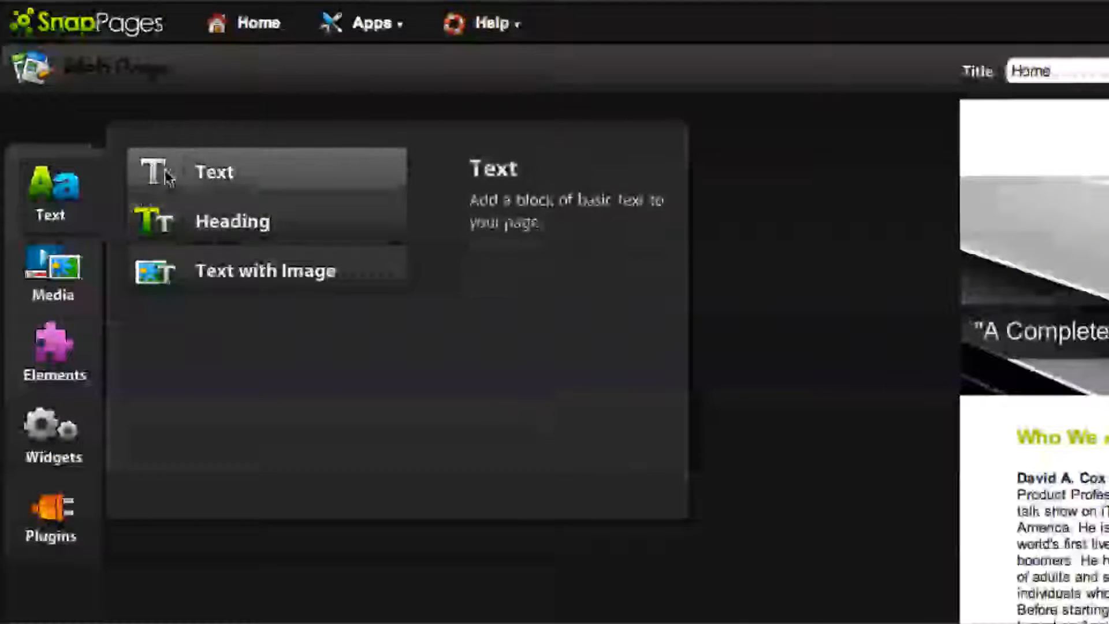
{"action": "mouse_move", "coordinate": [166, 270]}
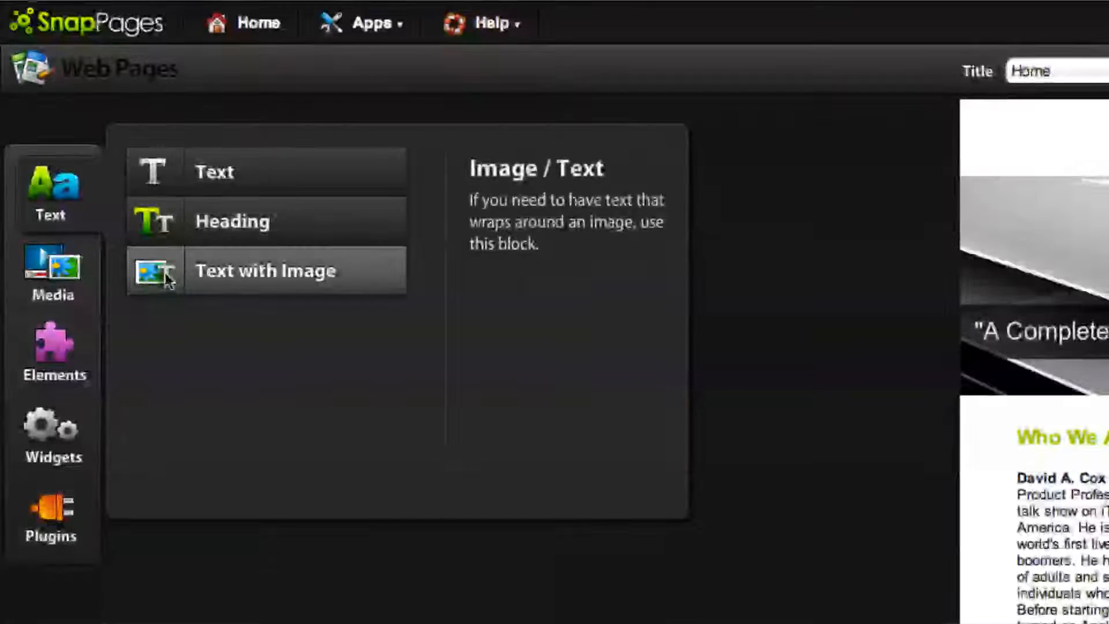
{"action": "left_click", "coordinate": [52, 275]}
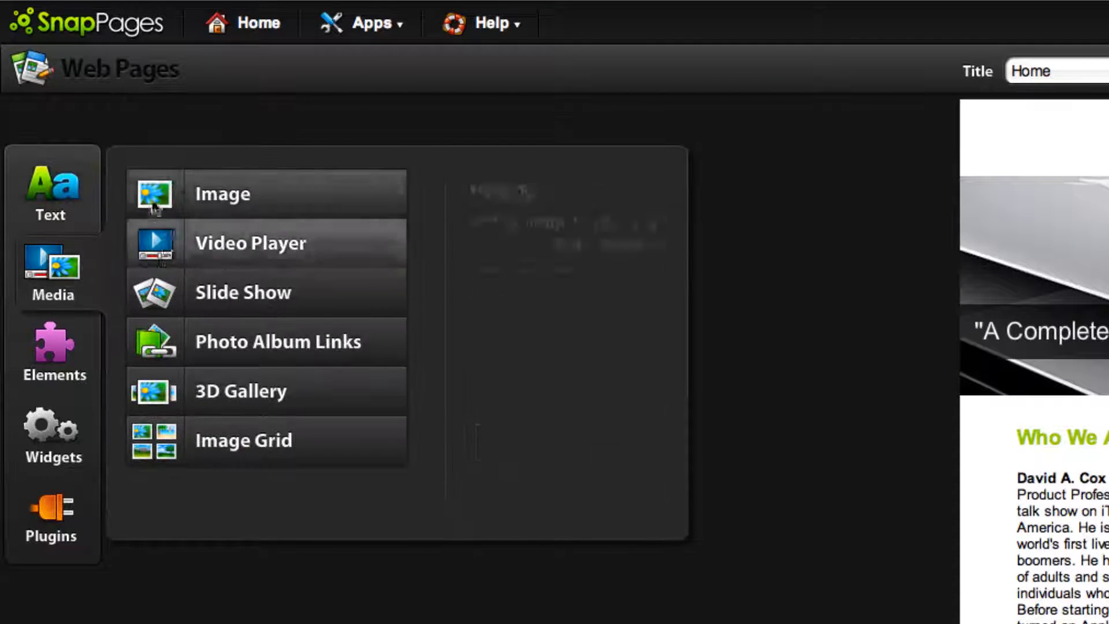
{"action": "mouse_move", "coordinate": [250, 241]}
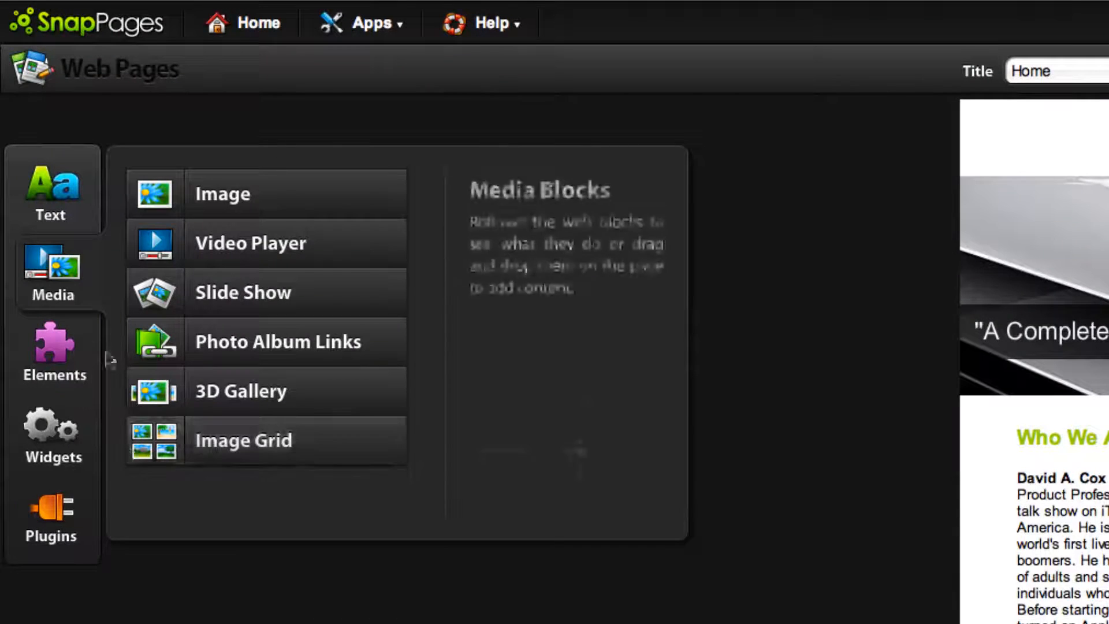
{"action": "left_click", "coordinate": [52, 350]}
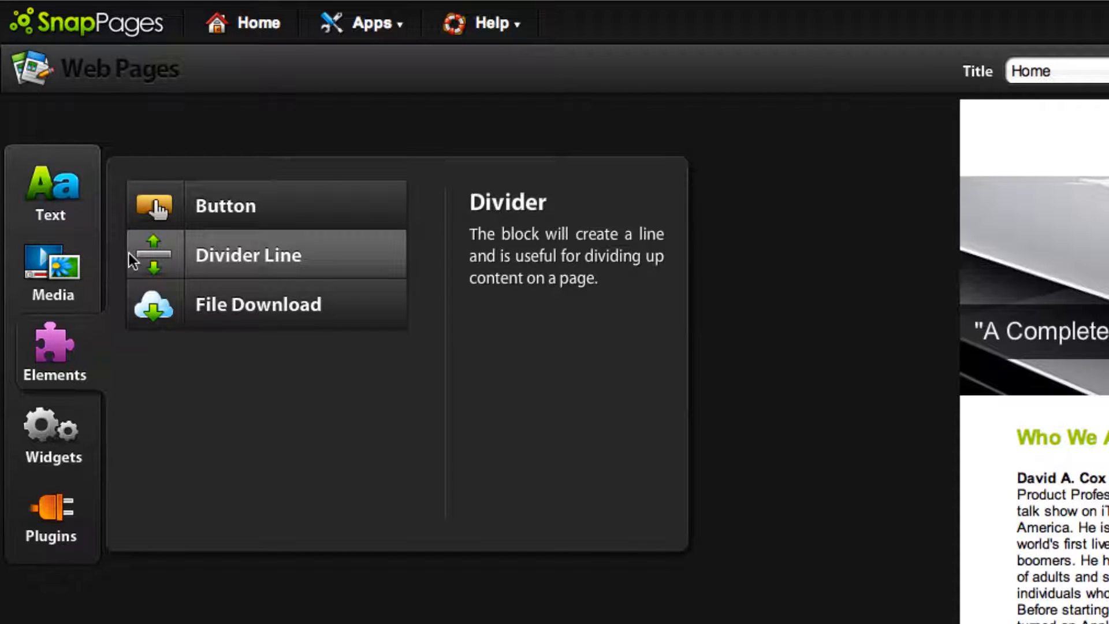
{"action": "mouse_move", "coordinate": [163, 314]}
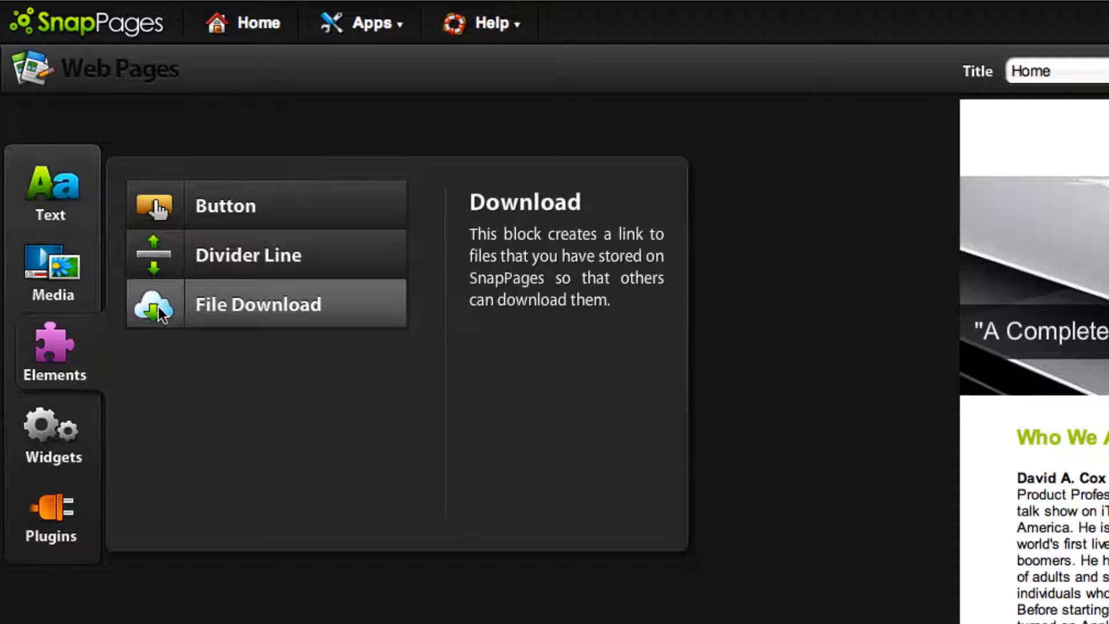
{"action": "mouse_move", "coordinate": [223, 325]}
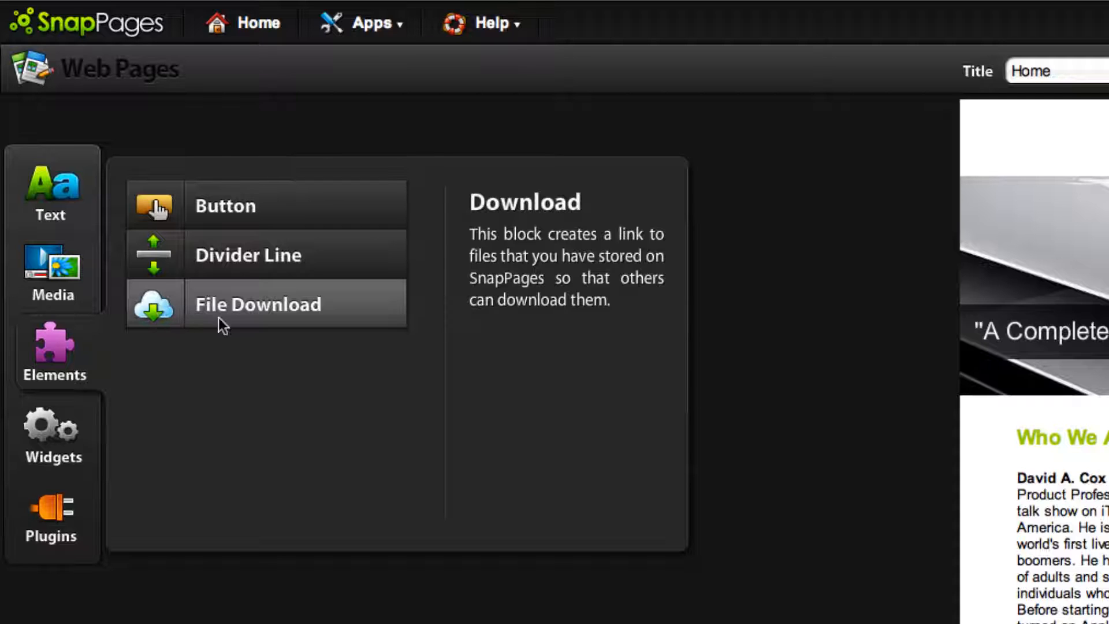
{"action": "left_click", "coordinate": [52, 436]}
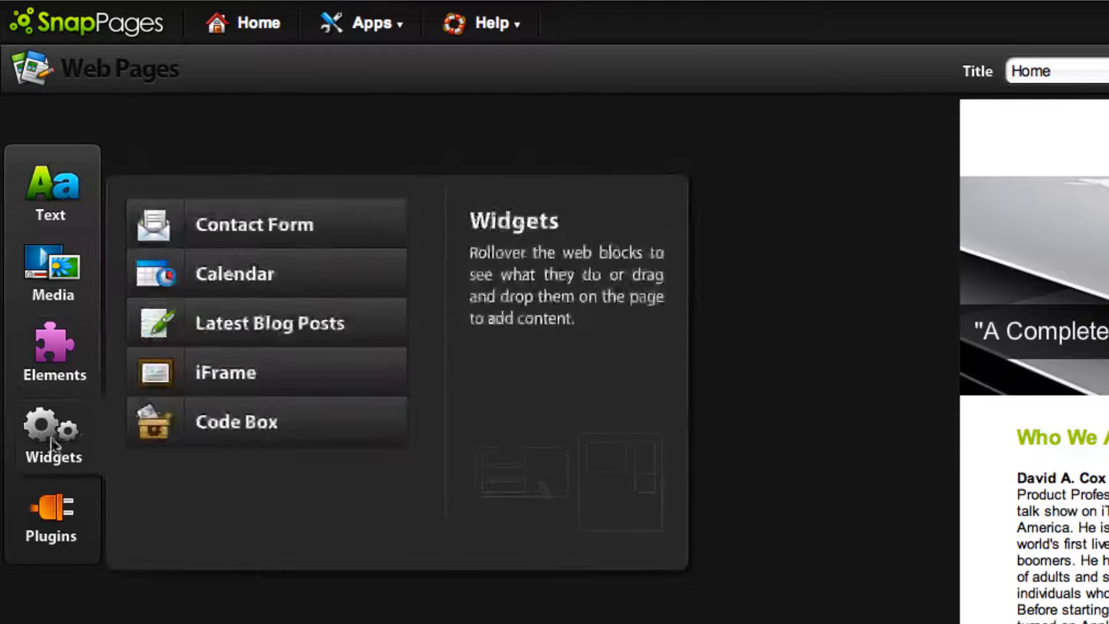
{"action": "mouse_move", "coordinate": [163, 225]}
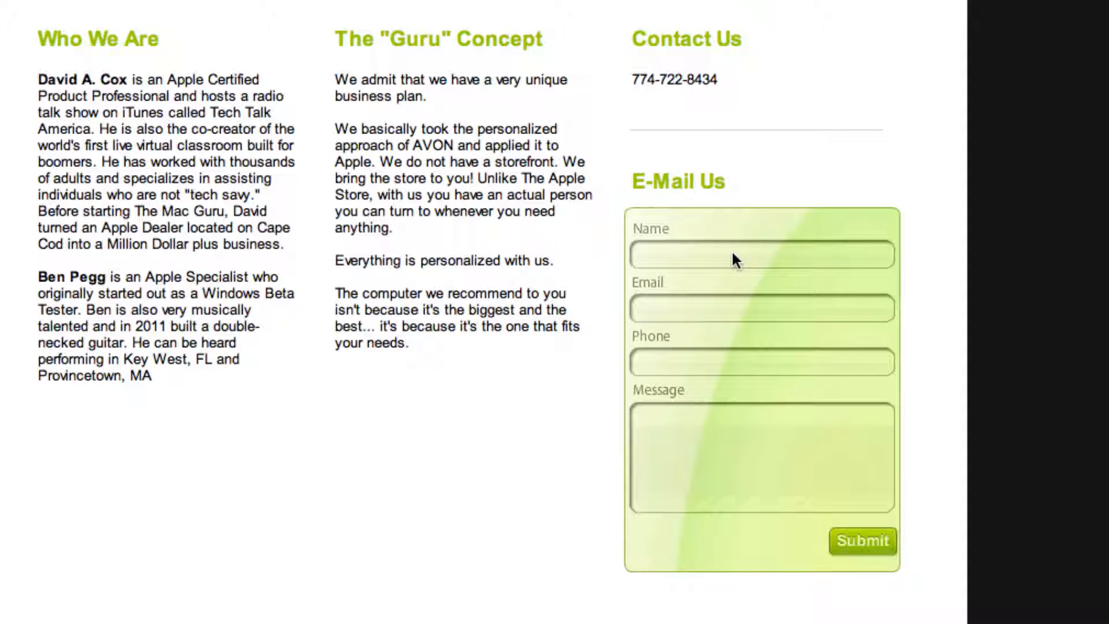
{"action": "mouse_move", "coordinate": [724, 322]}
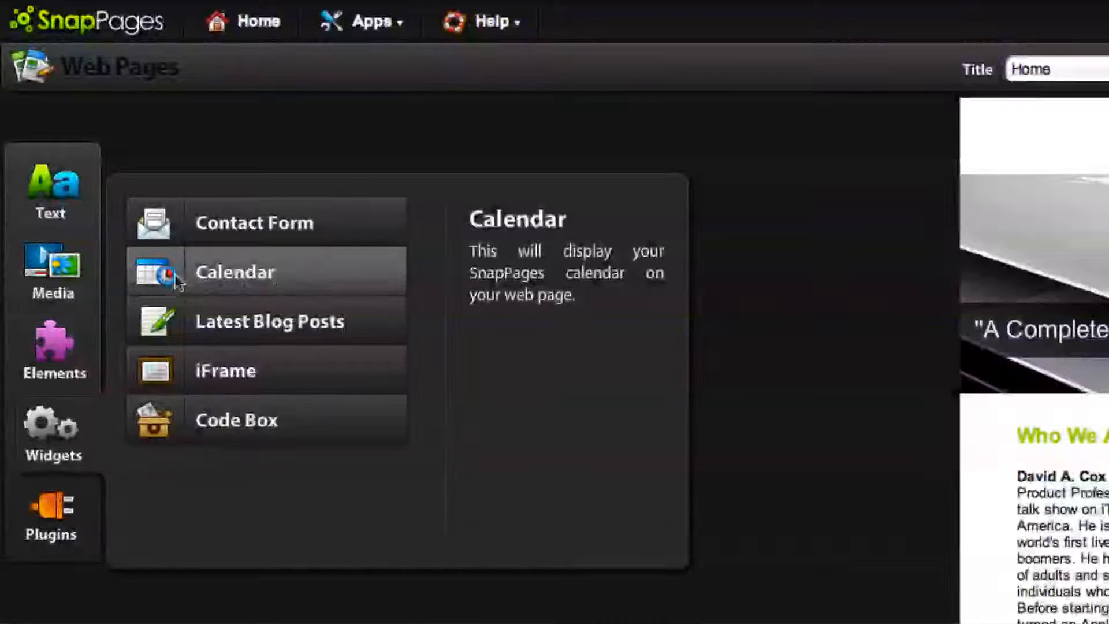
{"action": "mouse_move", "coordinate": [251, 294]}
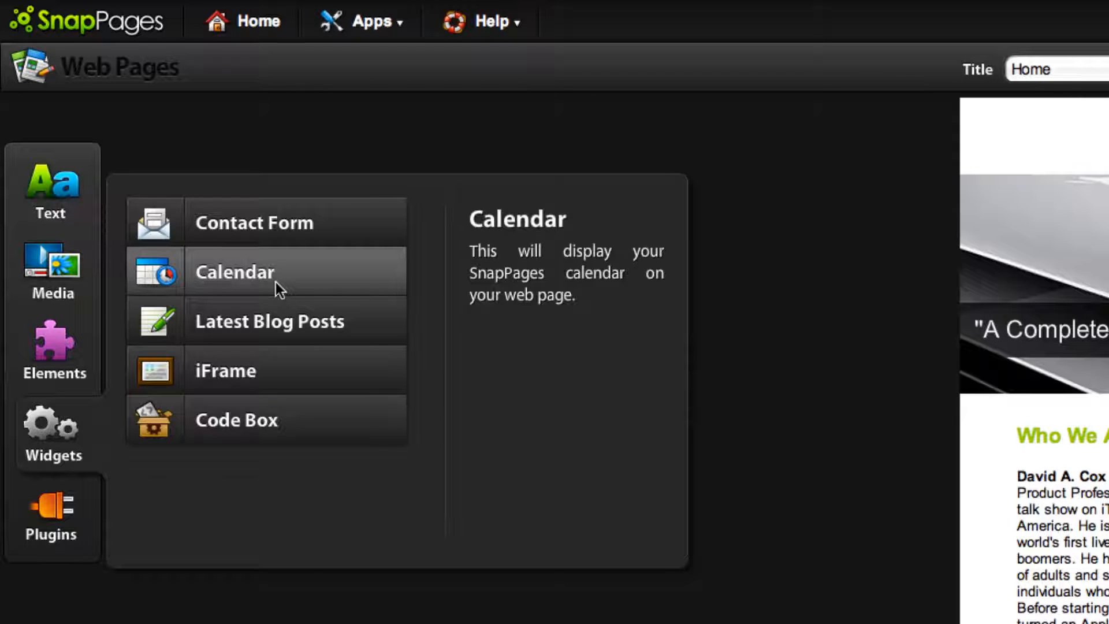
{"action": "mouse_move", "coordinate": [347, 296]}
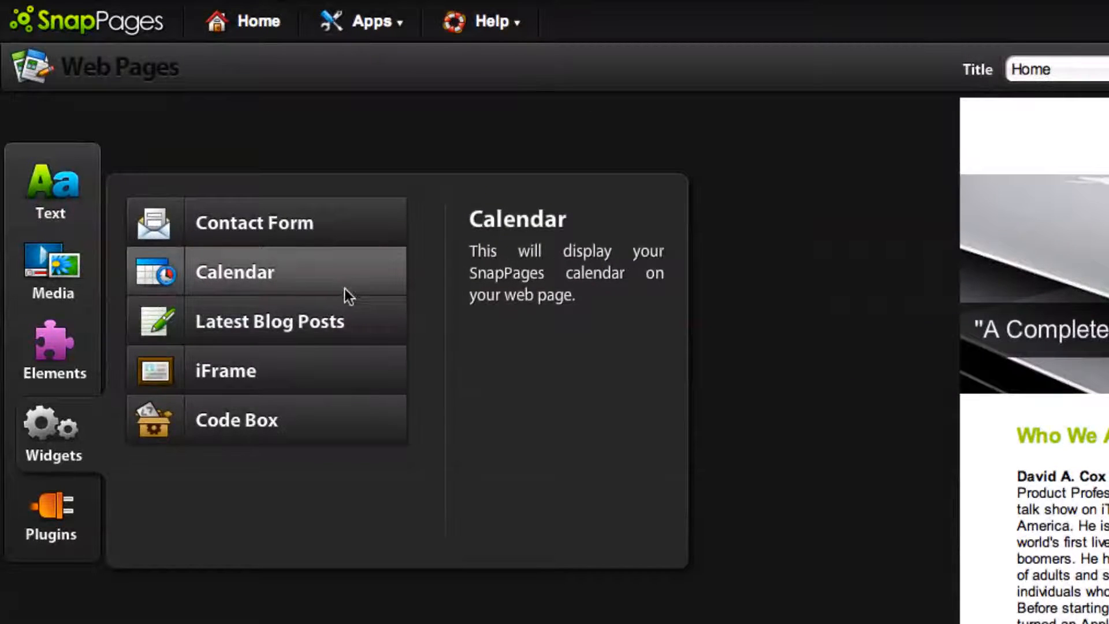
{"action": "mouse_move", "coordinate": [269, 320]}
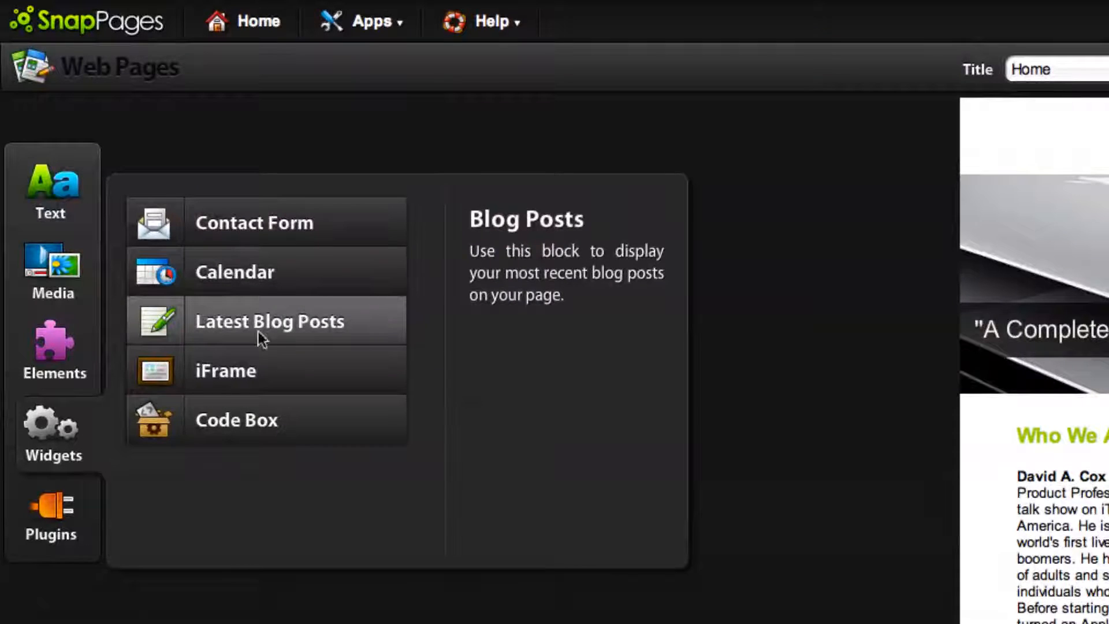
{"action": "mouse_move", "coordinate": [336, 338]}
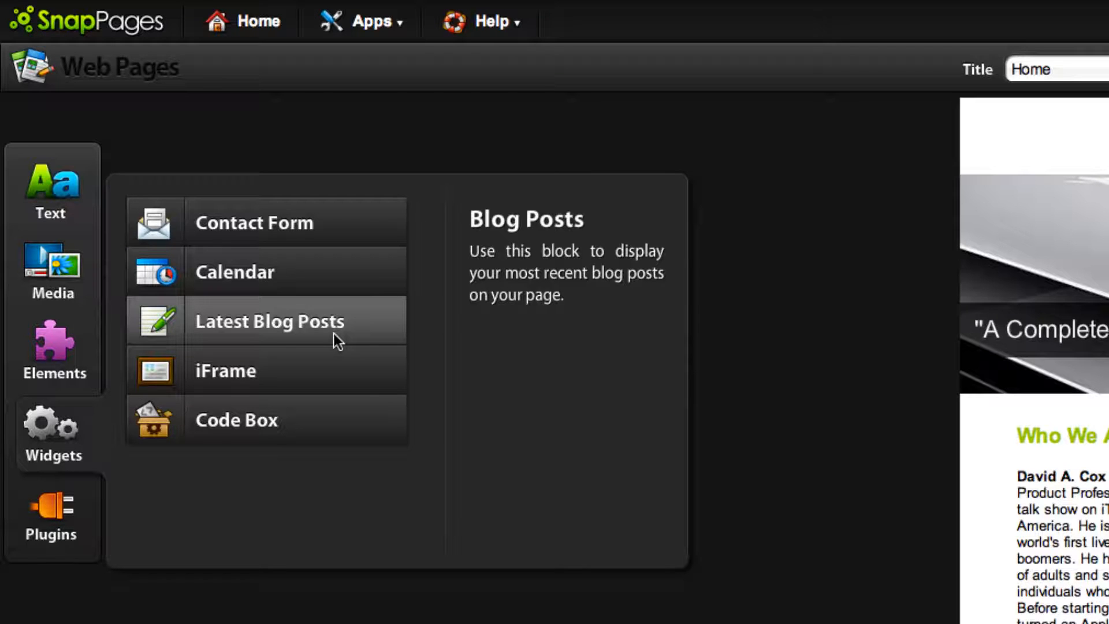
{"action": "mouse_move", "coordinate": [254, 371]}
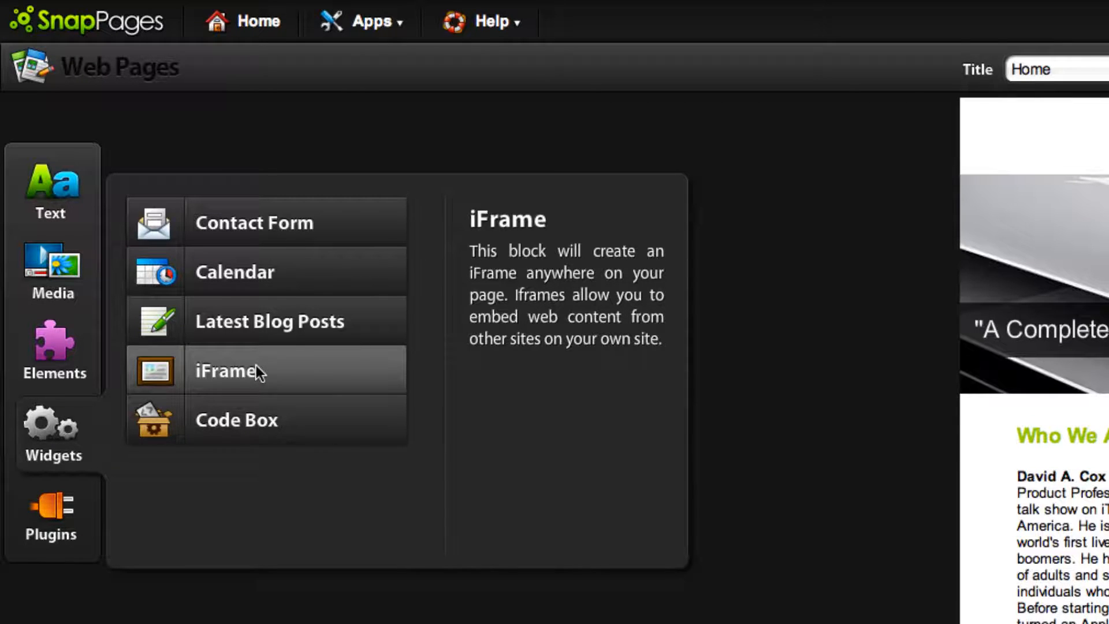
{"action": "mouse_move", "coordinate": [262, 419]}
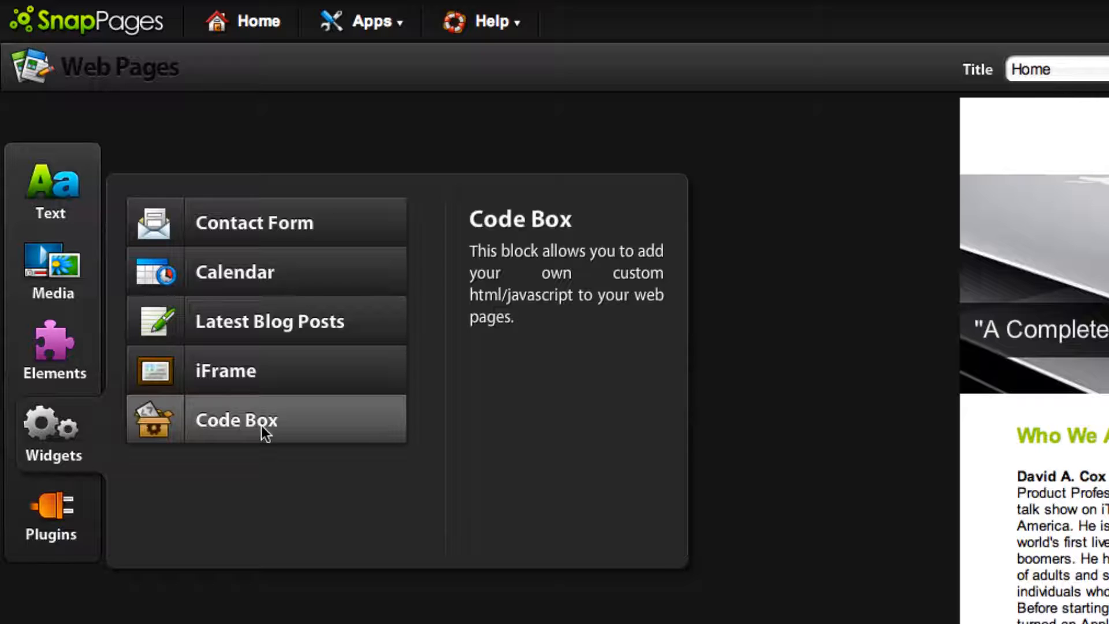
{"action": "mouse_move", "coordinate": [262, 434]}
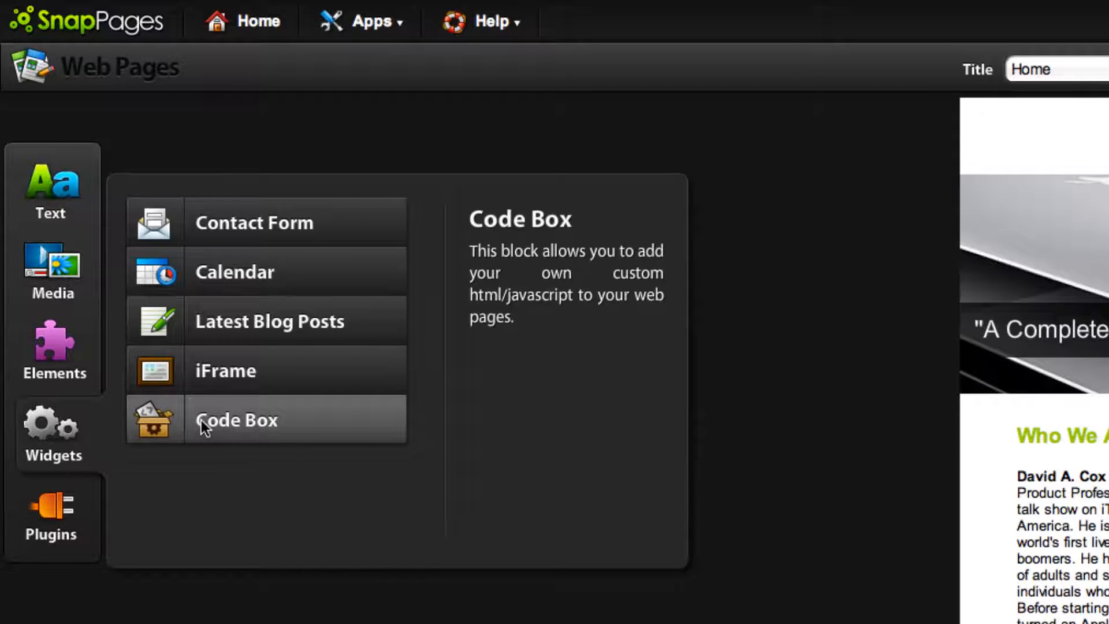
Show the plugin blocks such as PayPal Button, AddThis and Social Icons.
{"action": "left_click", "coordinate": [52, 509]}
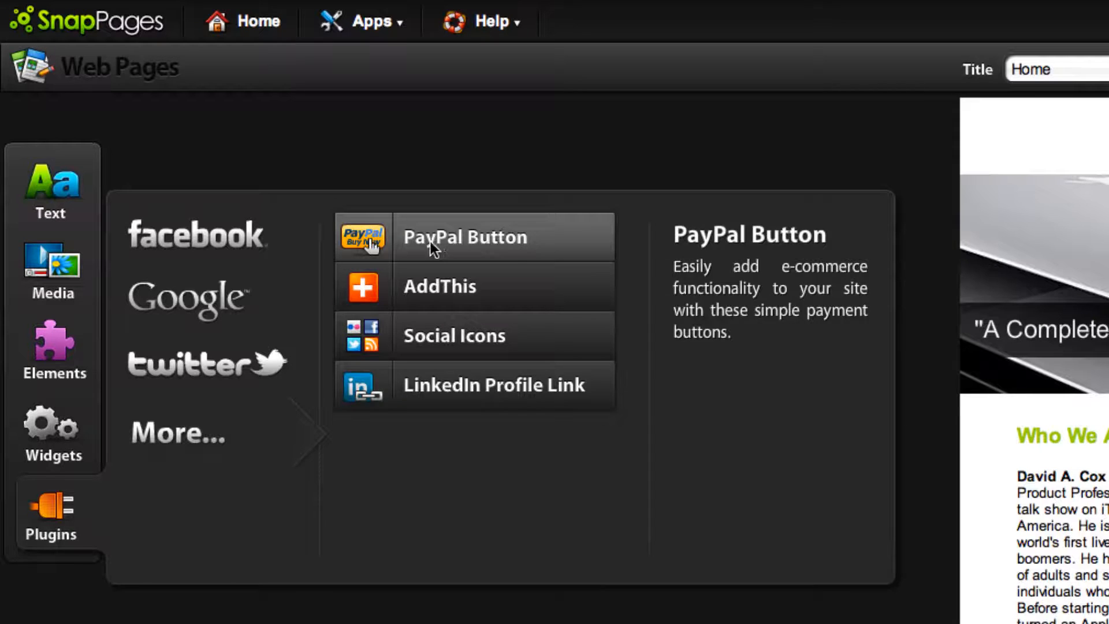
Return to the media blocks: Image, Video Player, Slide Show, 3D Gallery and more.
{"action": "left_click", "coordinate": [52, 266]}
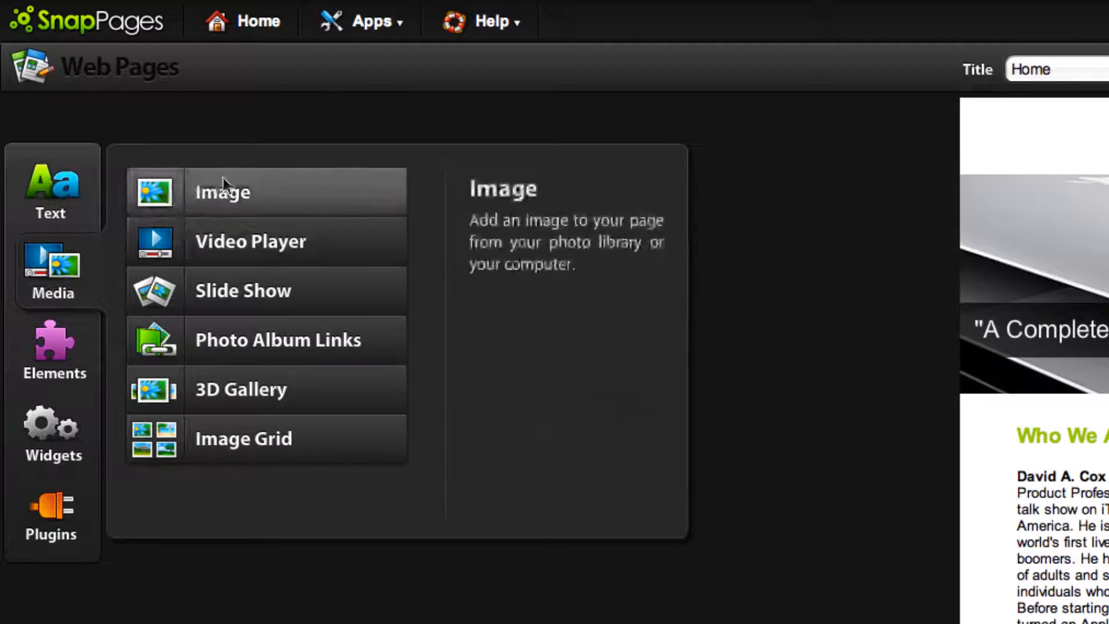
{"action": "mouse_move", "coordinate": [246, 197]}
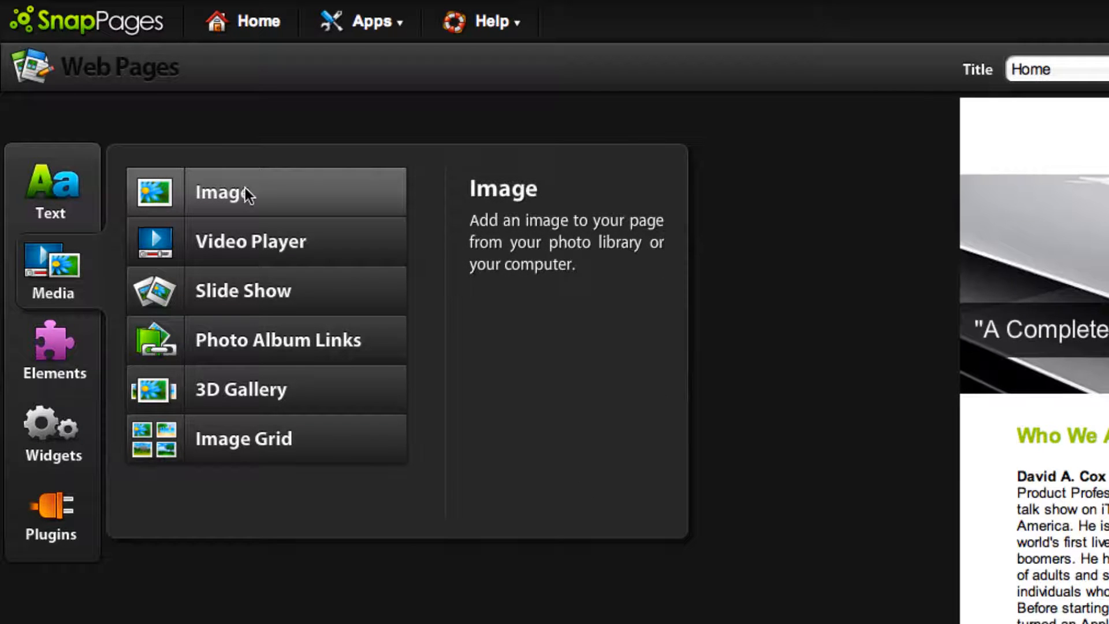
Add an Image block to the page and choose My Computer as the upload source.
{"action": "left_click", "coordinate": [219, 193]}
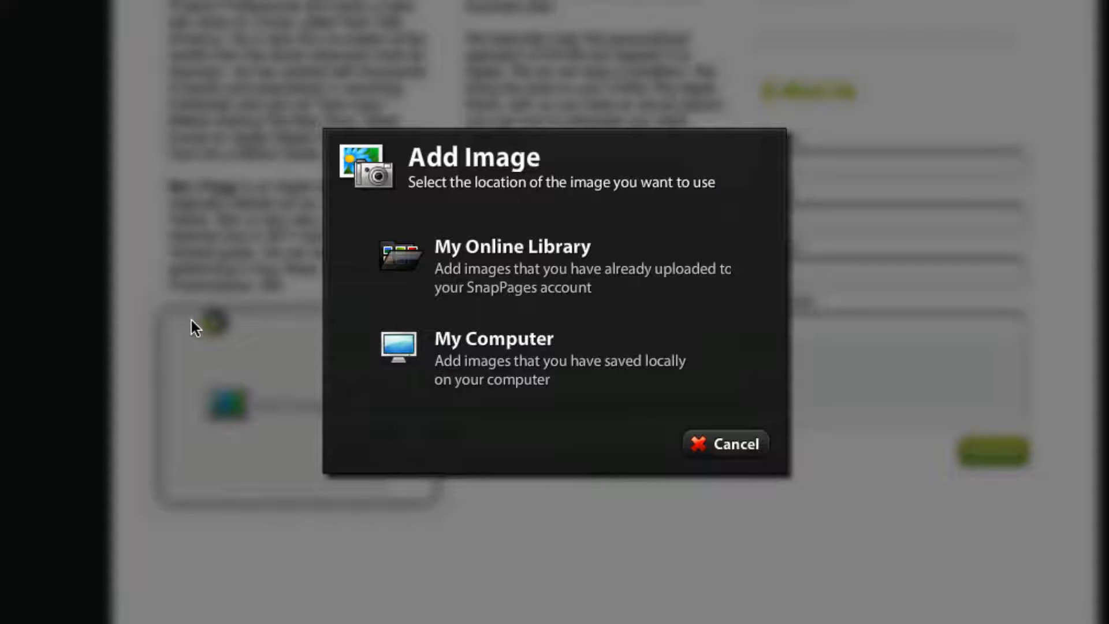
{"action": "mouse_move", "coordinate": [553, 284]}
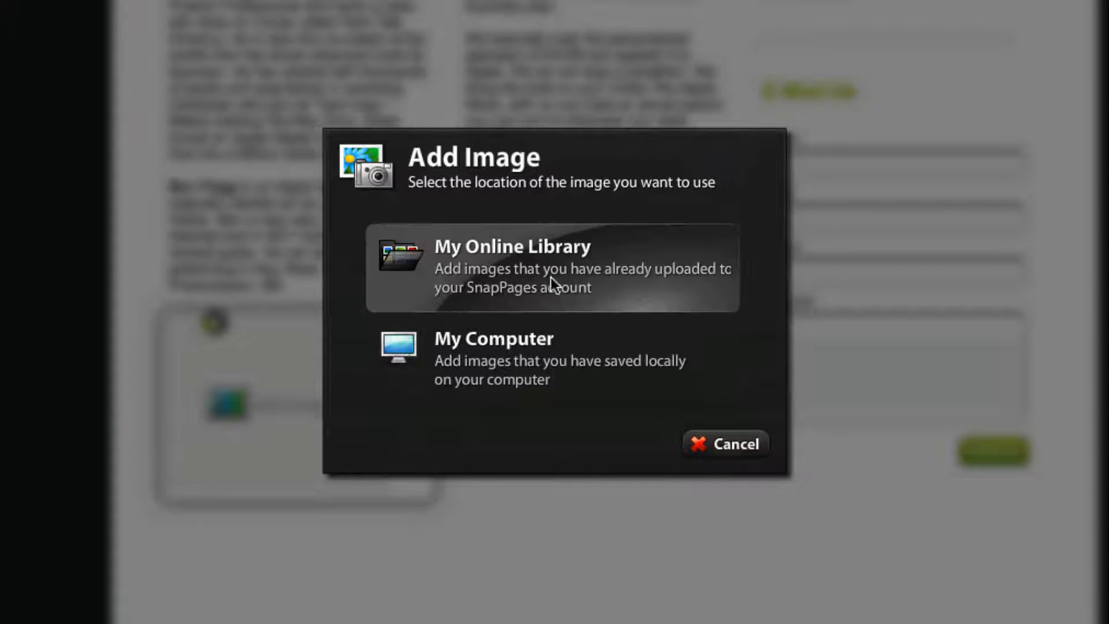
{"action": "mouse_move", "coordinate": [599, 282]}
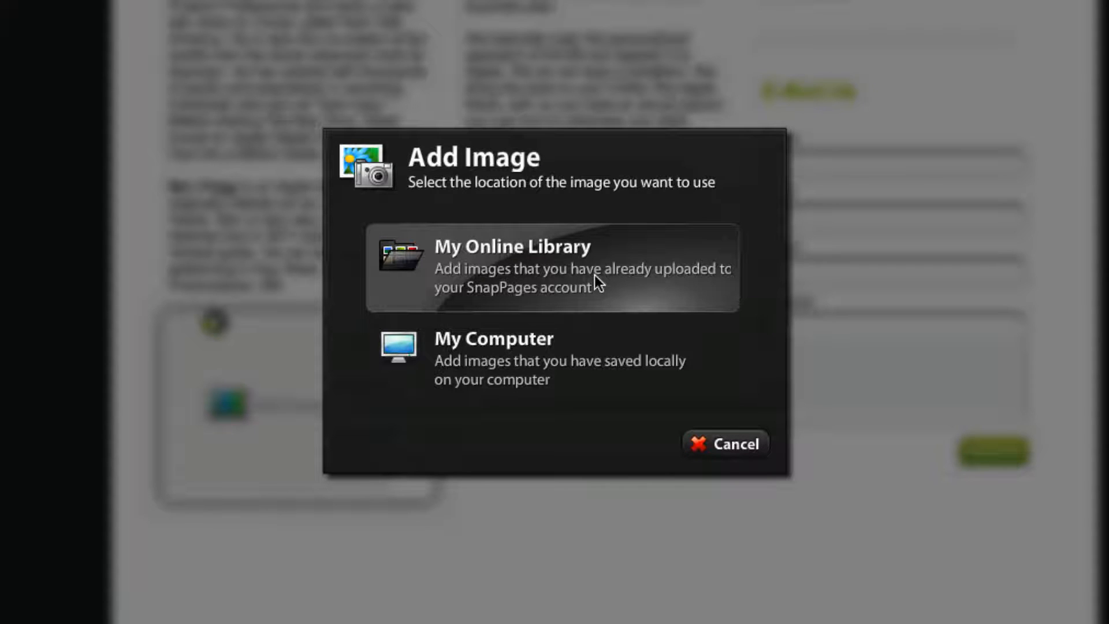
{"action": "mouse_move", "coordinate": [543, 326]}
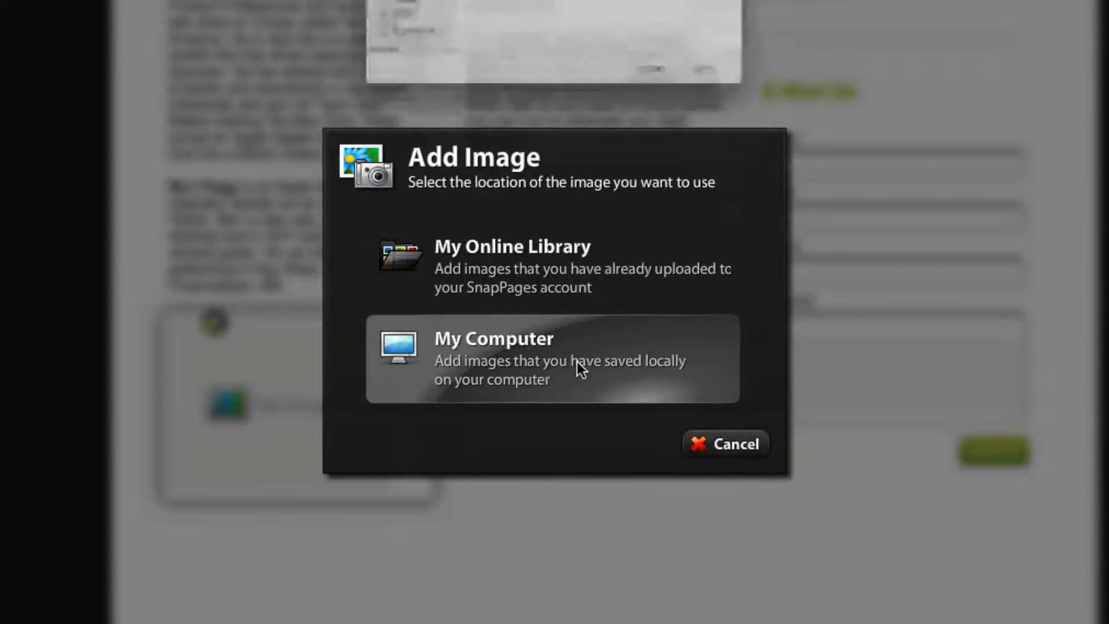
{"action": "left_click", "coordinate": [493, 357]}
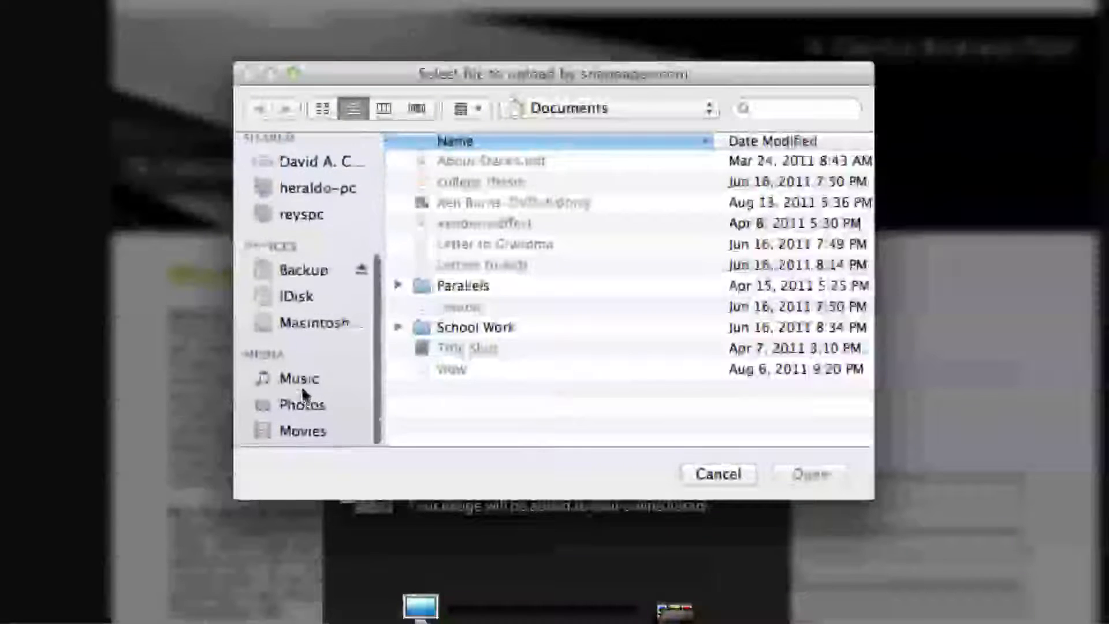
Select the sunset photo from the Photos library and upload it into the image block.
{"action": "left_click", "coordinate": [302, 405]}
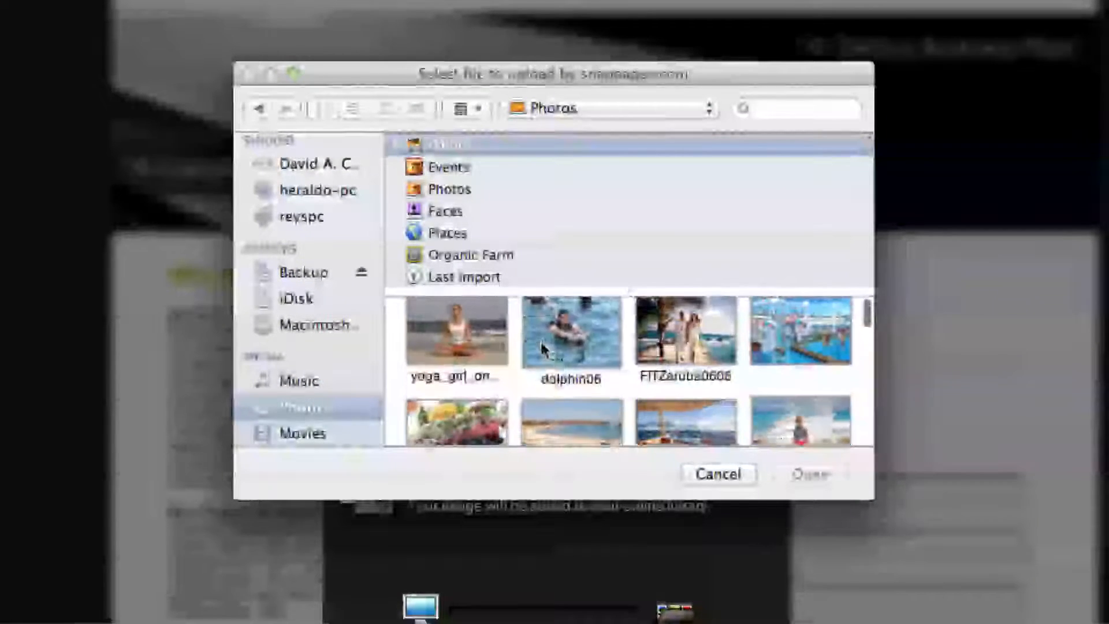
{"action": "scroll", "scroll_direction": "down", "scroll_amount": 3}
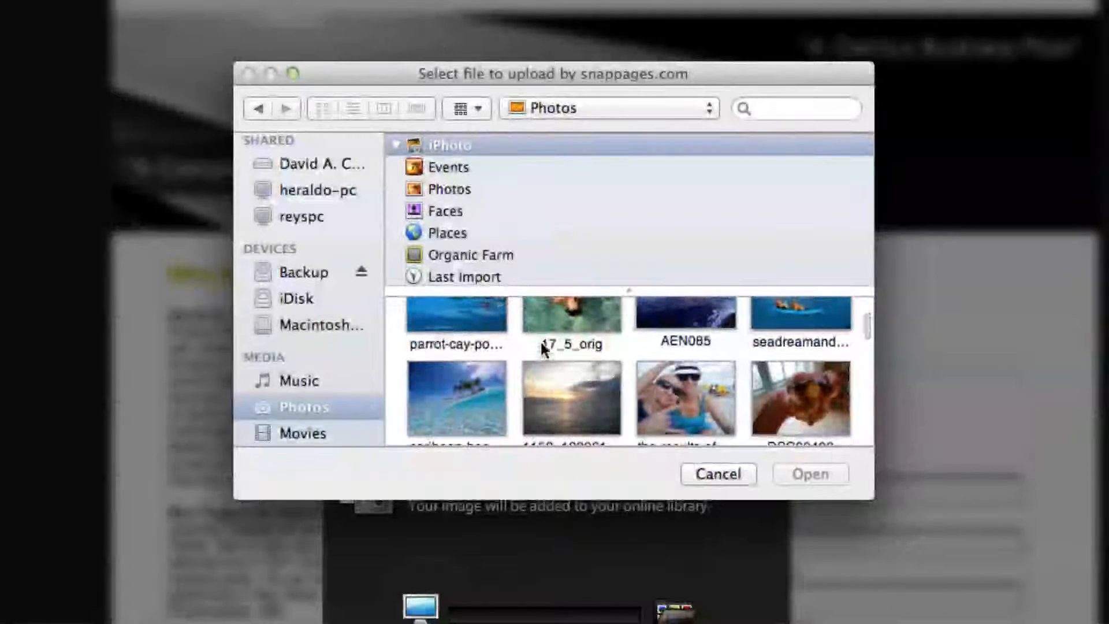
{"action": "left_click", "coordinate": [569, 398]}
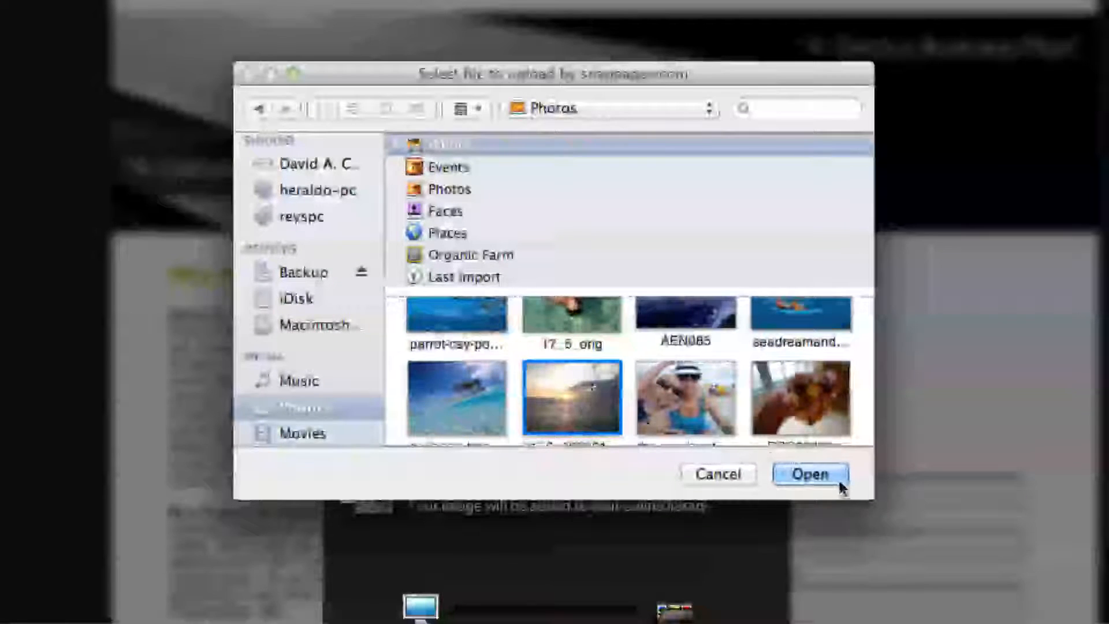
{"action": "left_click", "coordinate": [809, 474]}
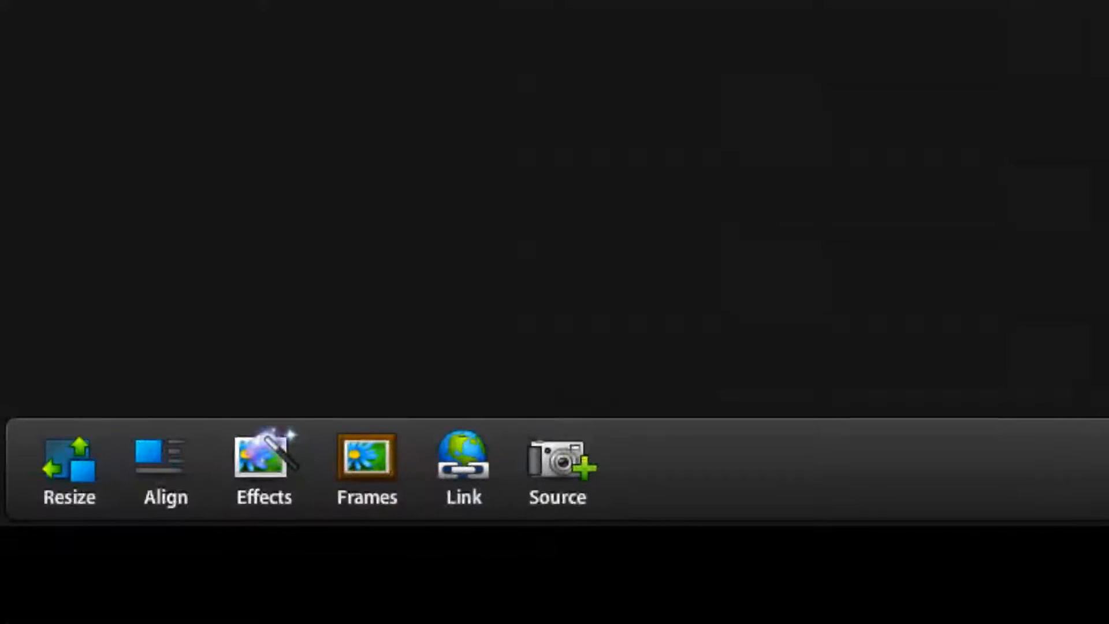
{"action": "mouse_move", "coordinate": [469, 456]}
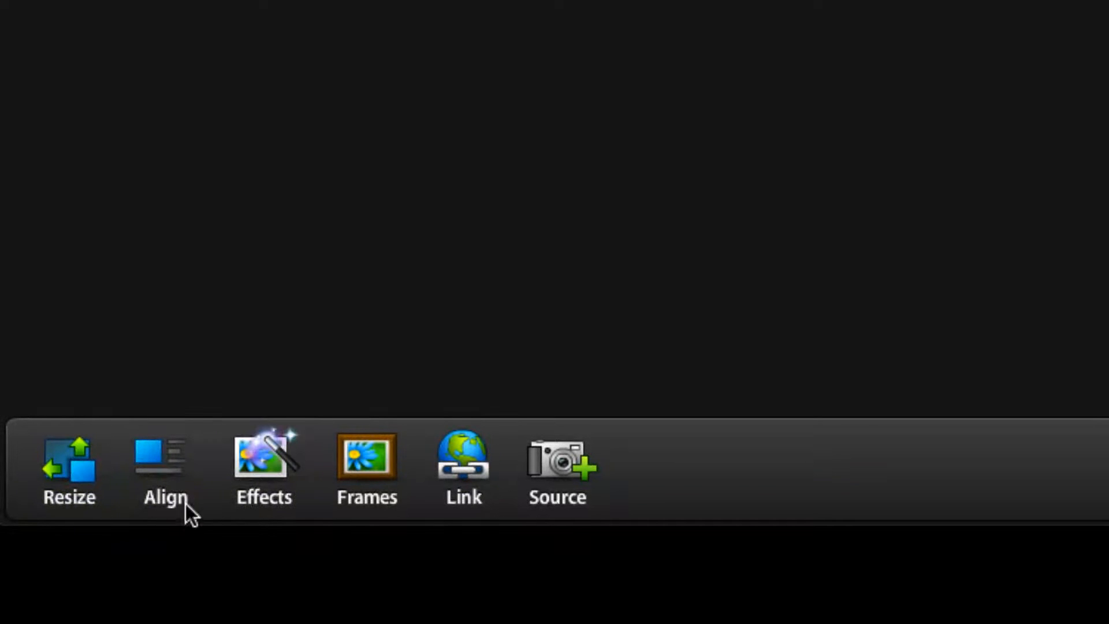
Browse the image Effects and Frames, then give the sunset photo a Rounded frame.
{"action": "left_click", "coordinate": [264, 470]}
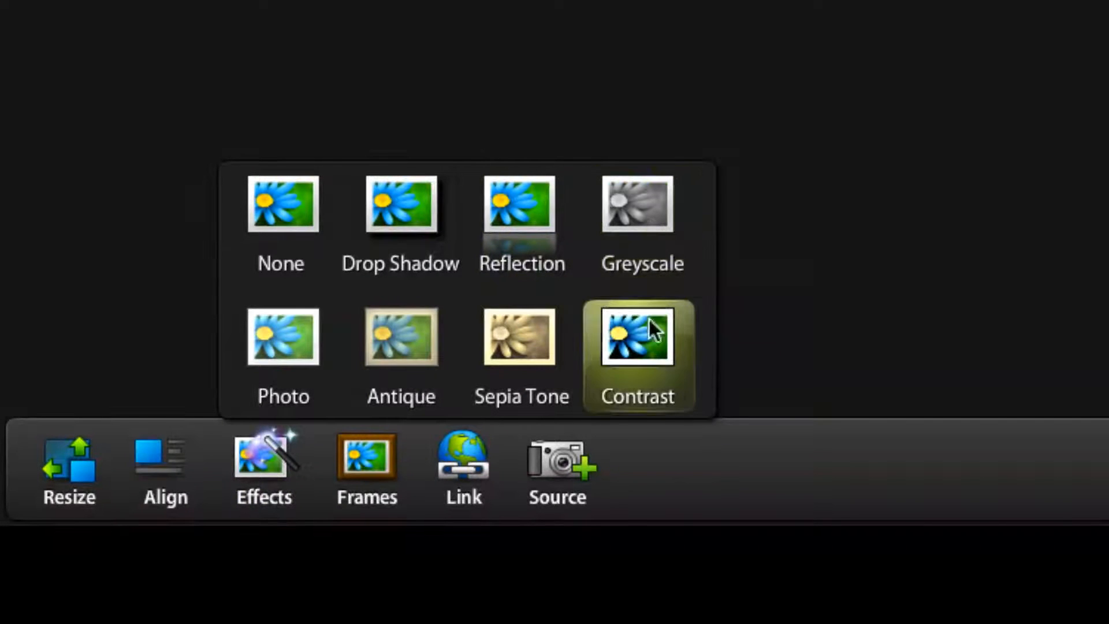
{"action": "mouse_move", "coordinate": [401, 356]}
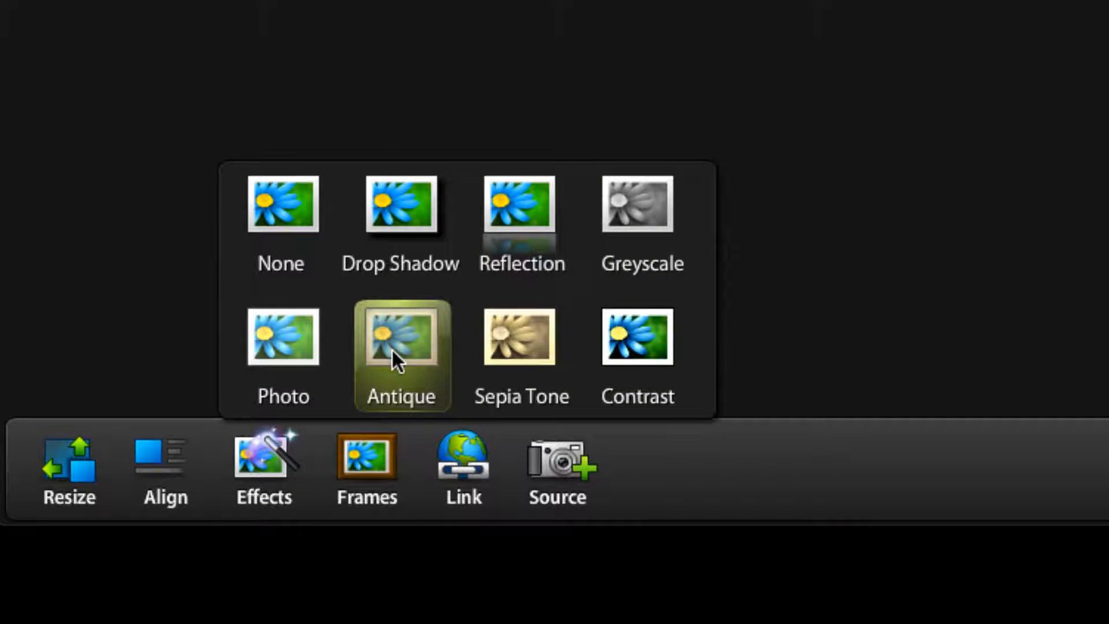
{"action": "left_click", "coordinate": [366, 467]}
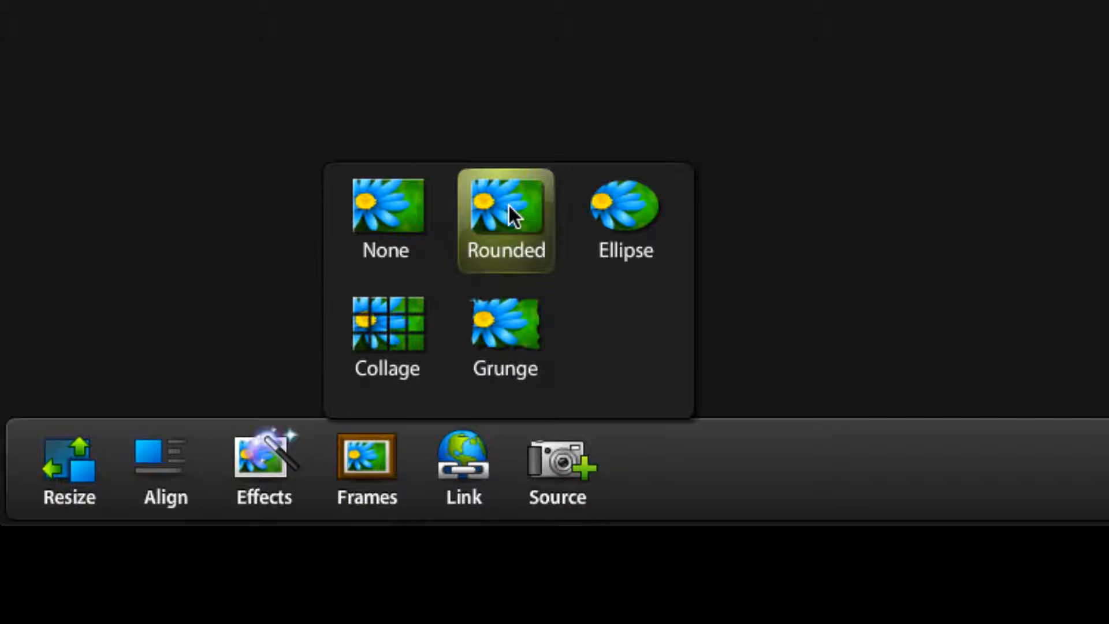
{"action": "left_click", "coordinate": [506, 220]}
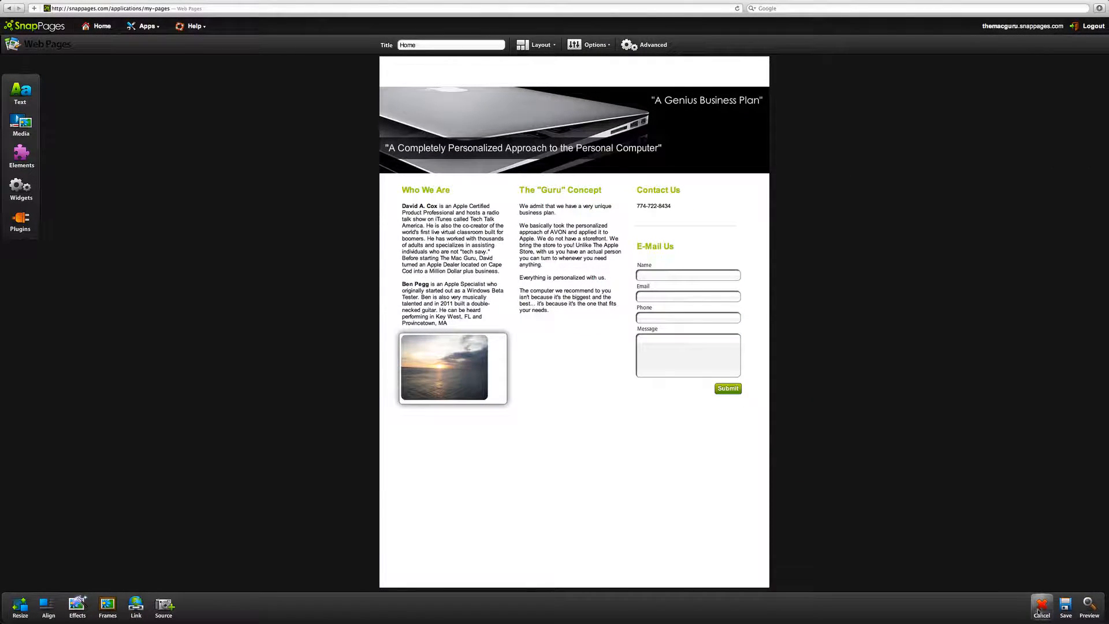
Cancel the Home page edits and confirm discarding them in the Cancel Changes dialog.
{"action": "left_click", "coordinate": [1041, 607]}
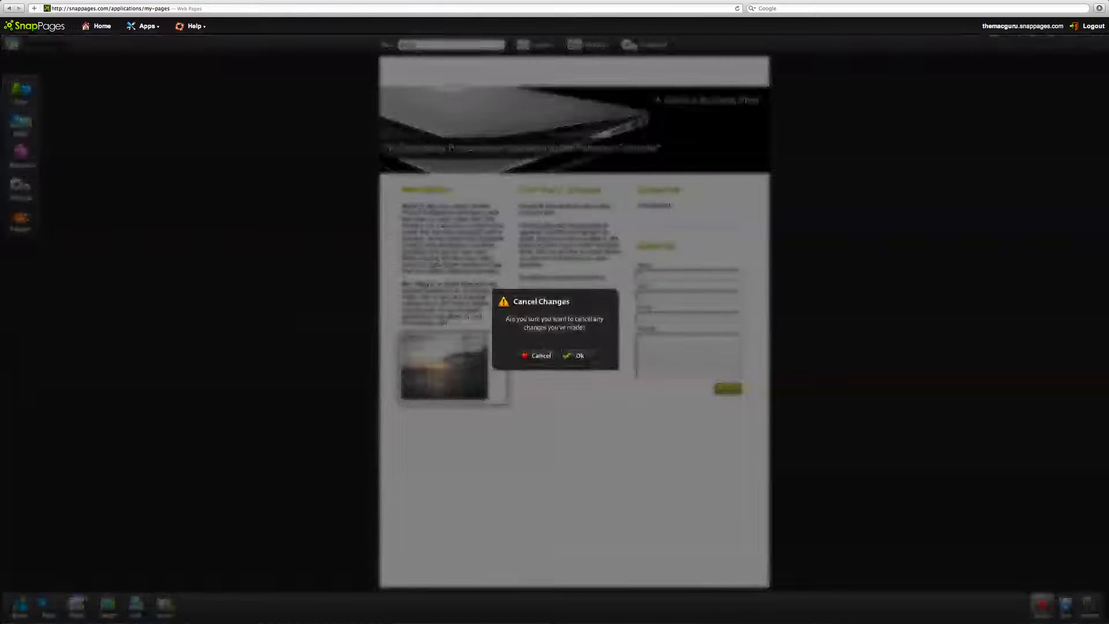
{"action": "left_click", "coordinate": [576, 355]}
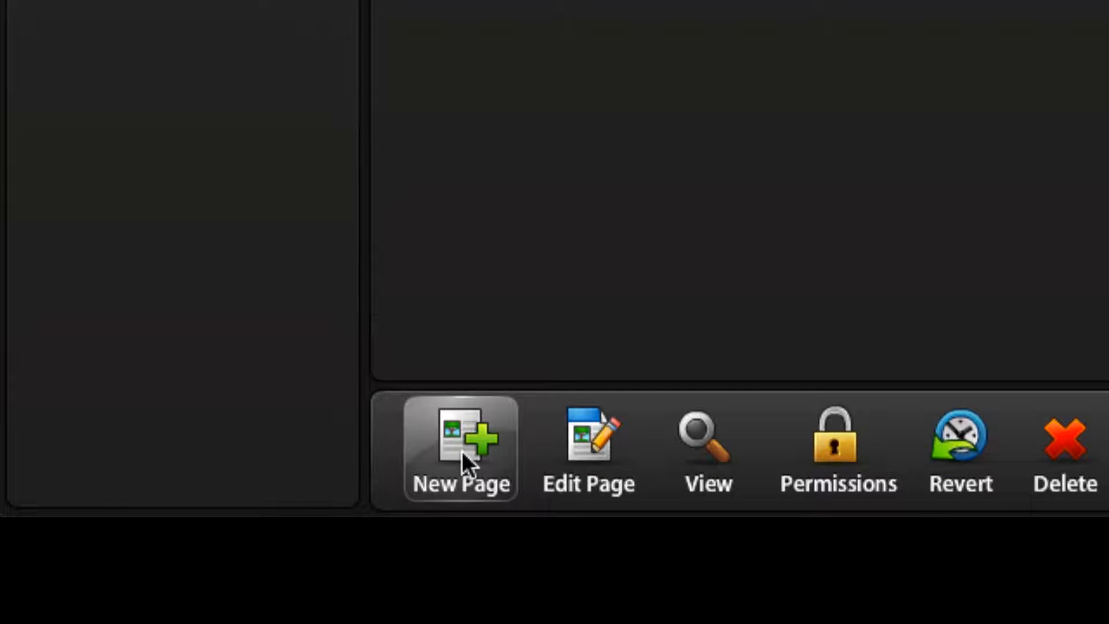
Create a new Basic Page titled 'Temp' and continue to the template choice.
{"action": "left_click", "coordinate": [460, 439]}
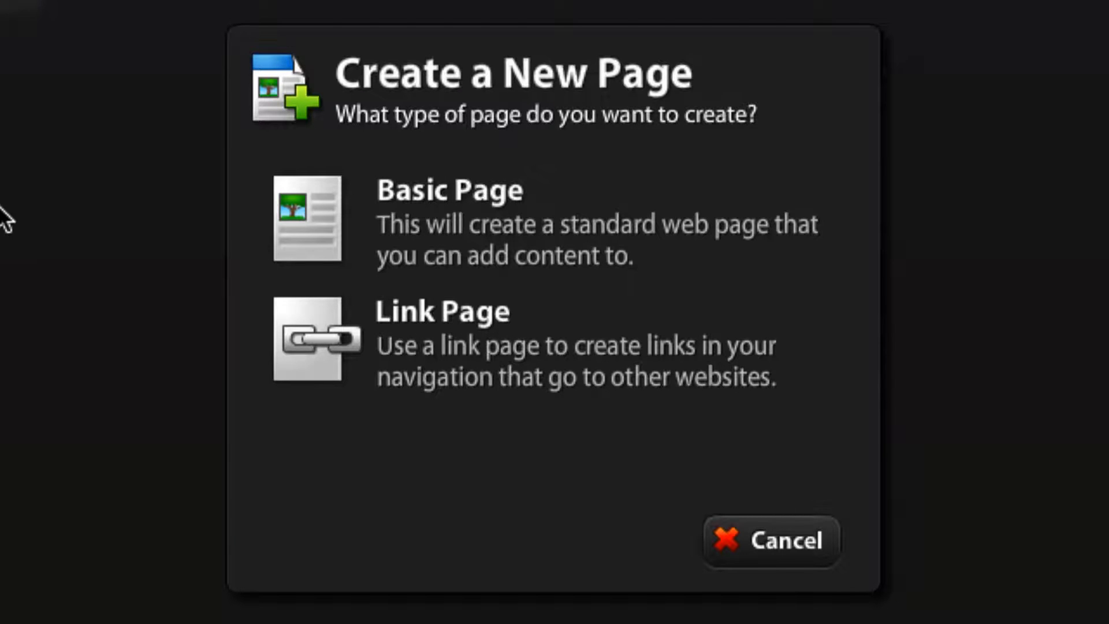
{"action": "mouse_move", "coordinate": [558, 361]}
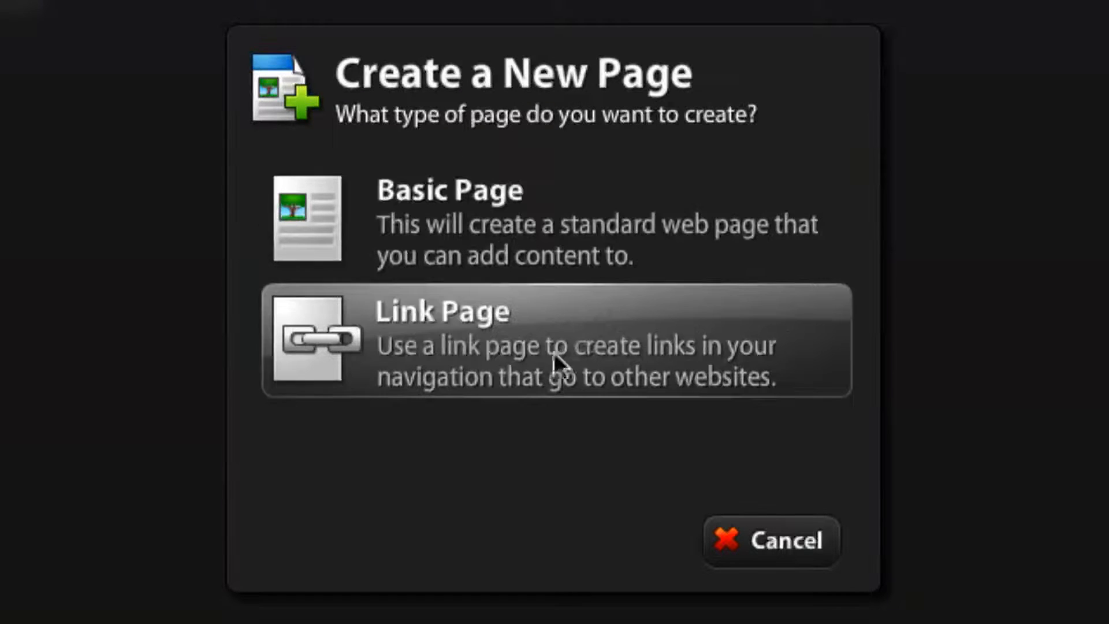
{"action": "mouse_move", "coordinate": [601, 362]}
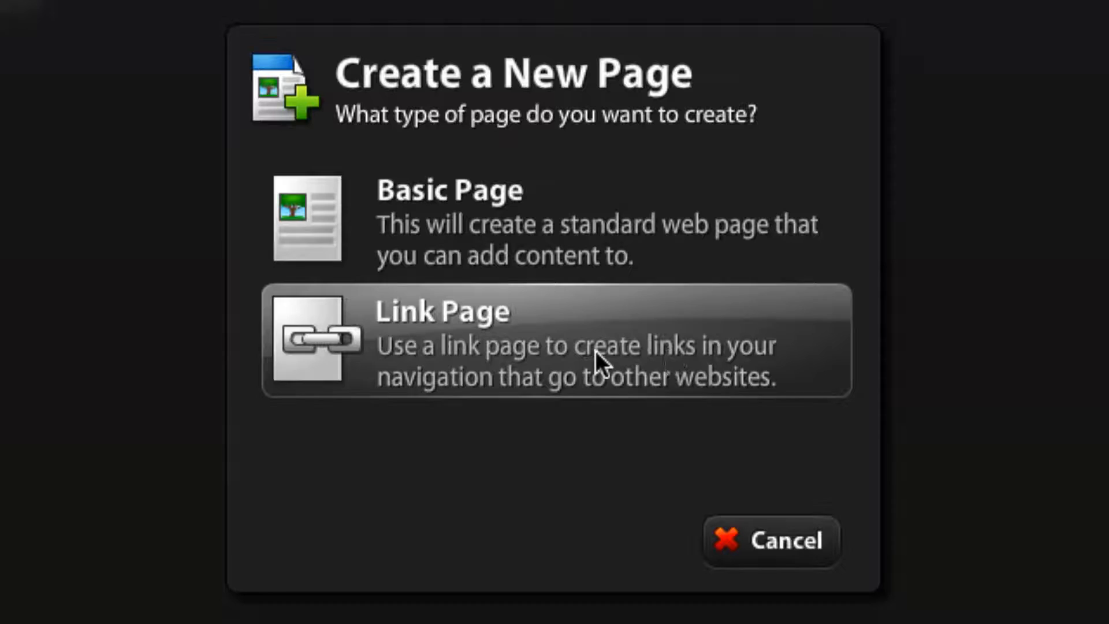
{"action": "left_click", "coordinate": [556, 340]}
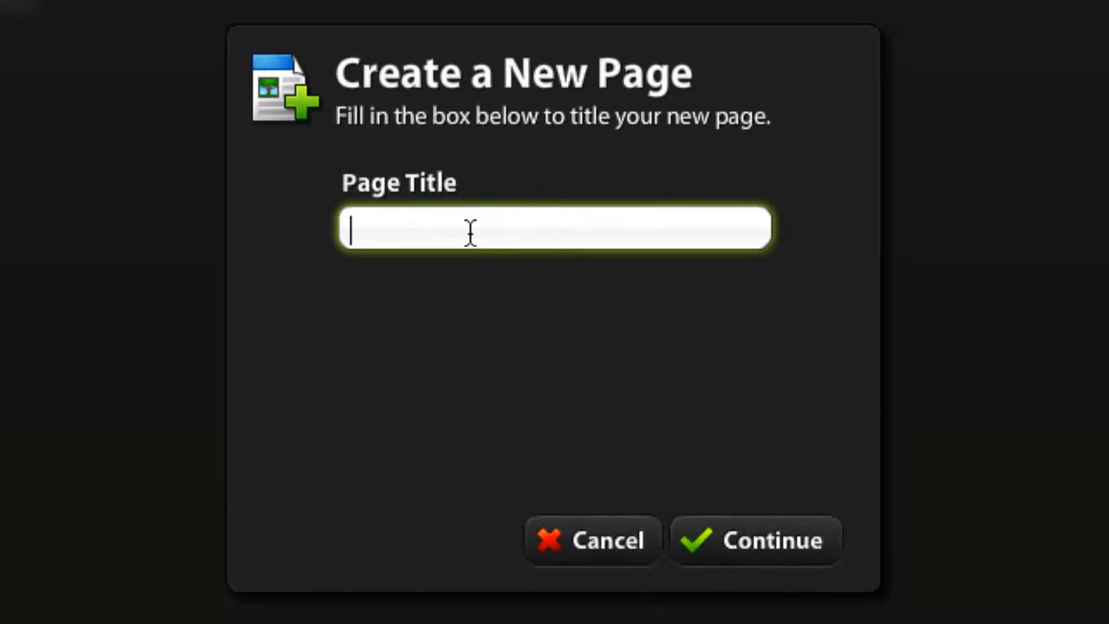
{"action": "type", "text": "Temp"}
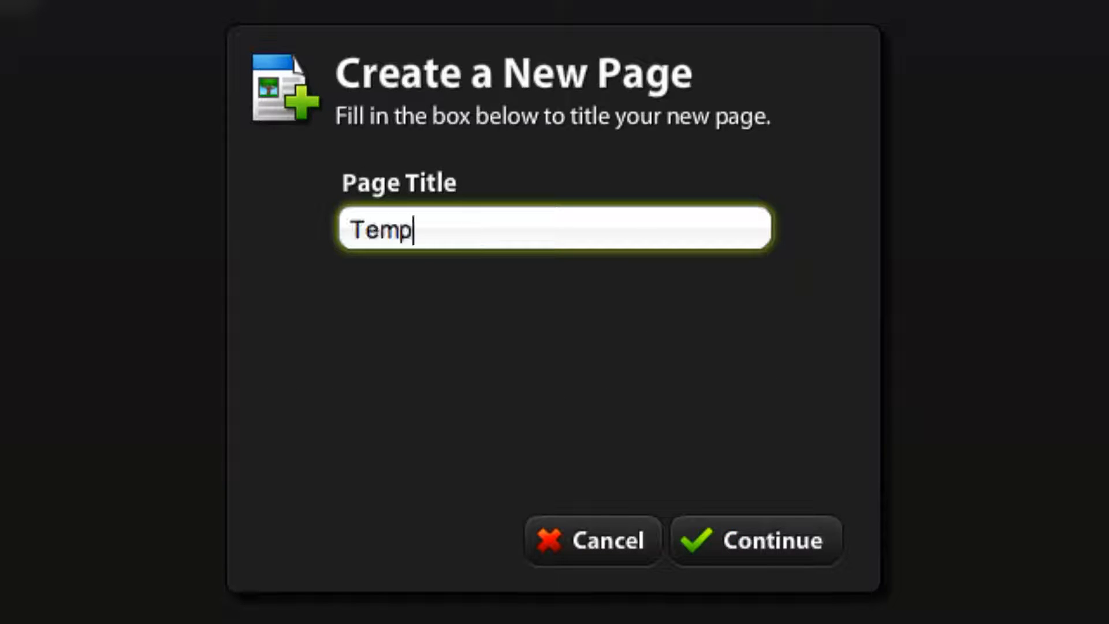
{"action": "left_click", "coordinate": [756, 540]}
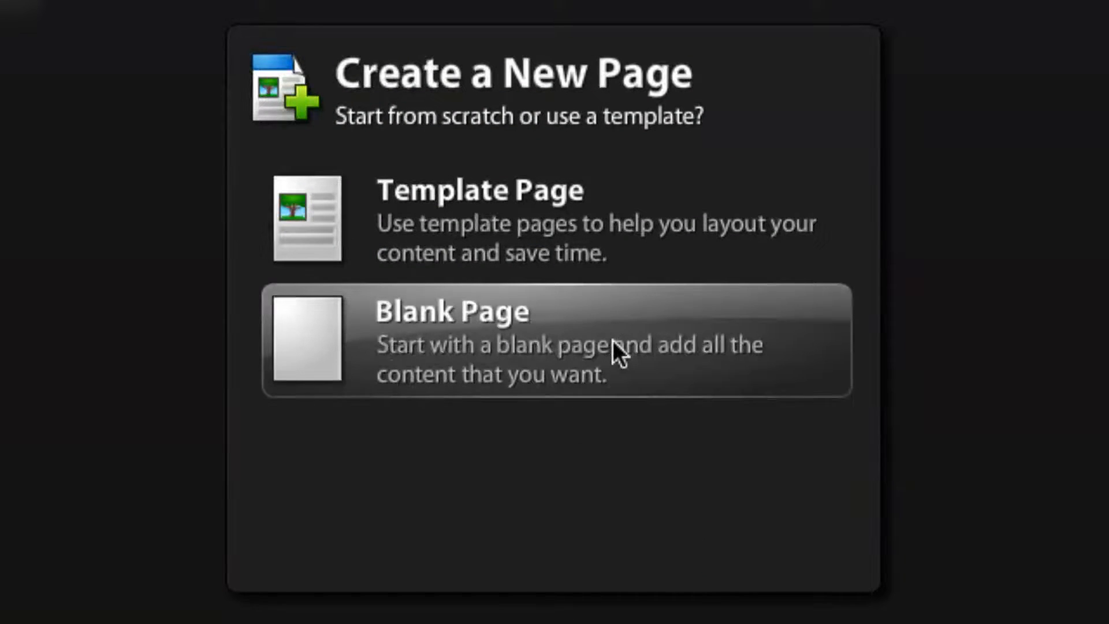
{"action": "mouse_move", "coordinate": [593, 293]}
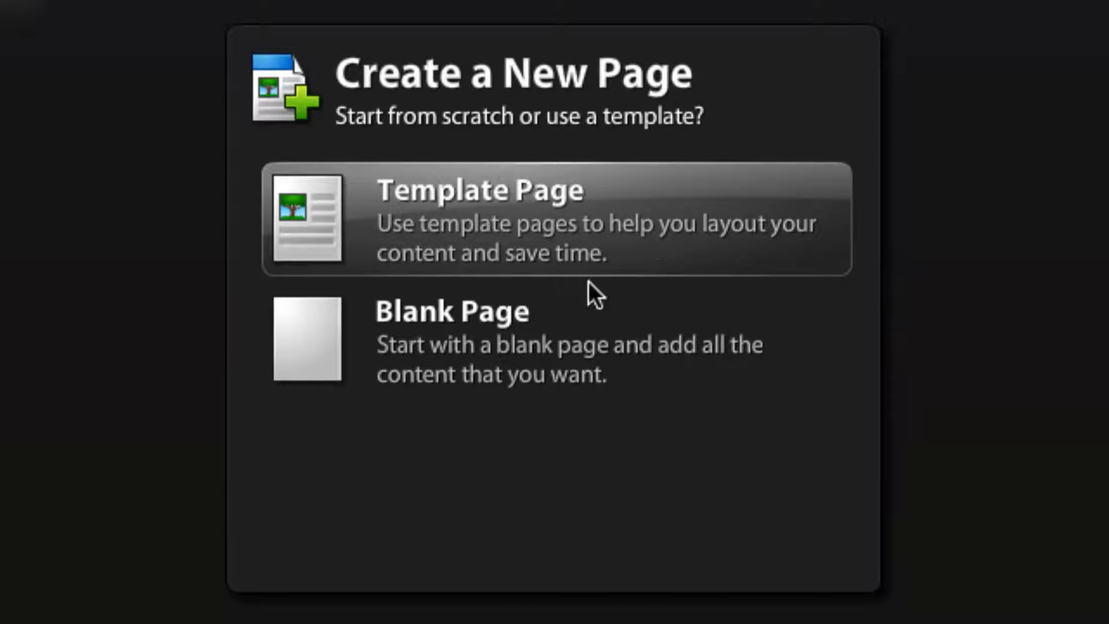
{"action": "mouse_move", "coordinate": [593, 333]}
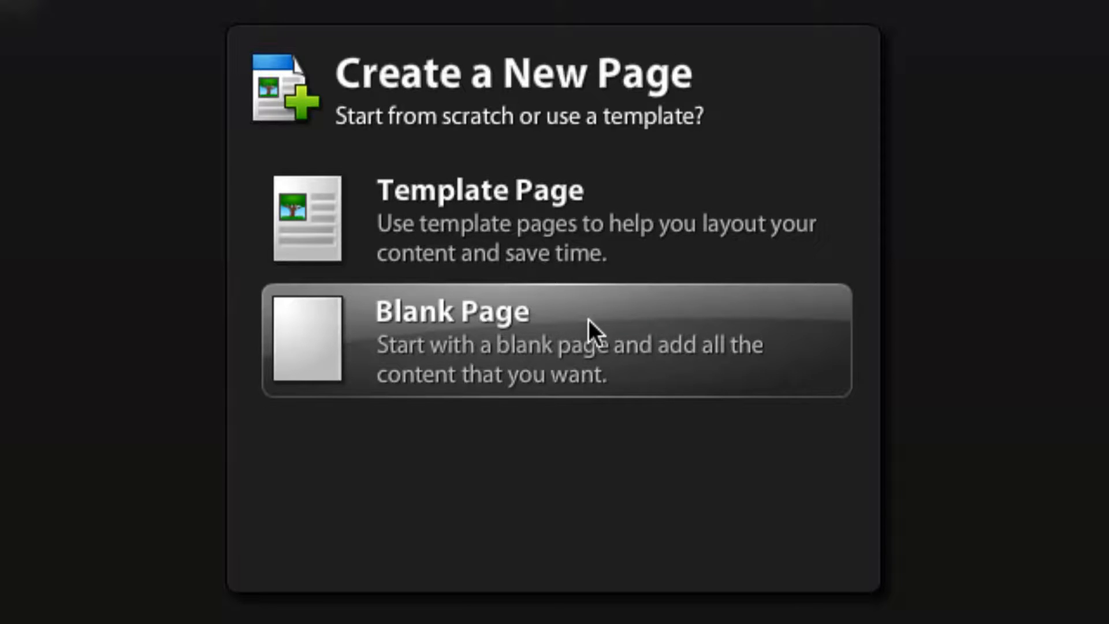
{"action": "left_click", "coordinate": [451, 337]}
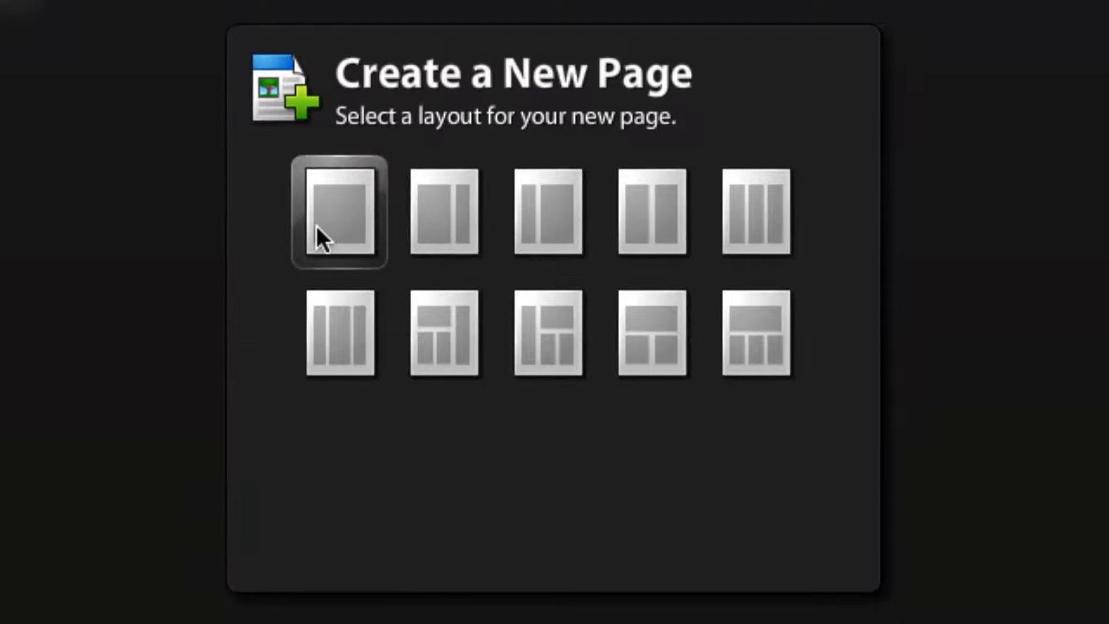
{"action": "mouse_move", "coordinate": [550, 213]}
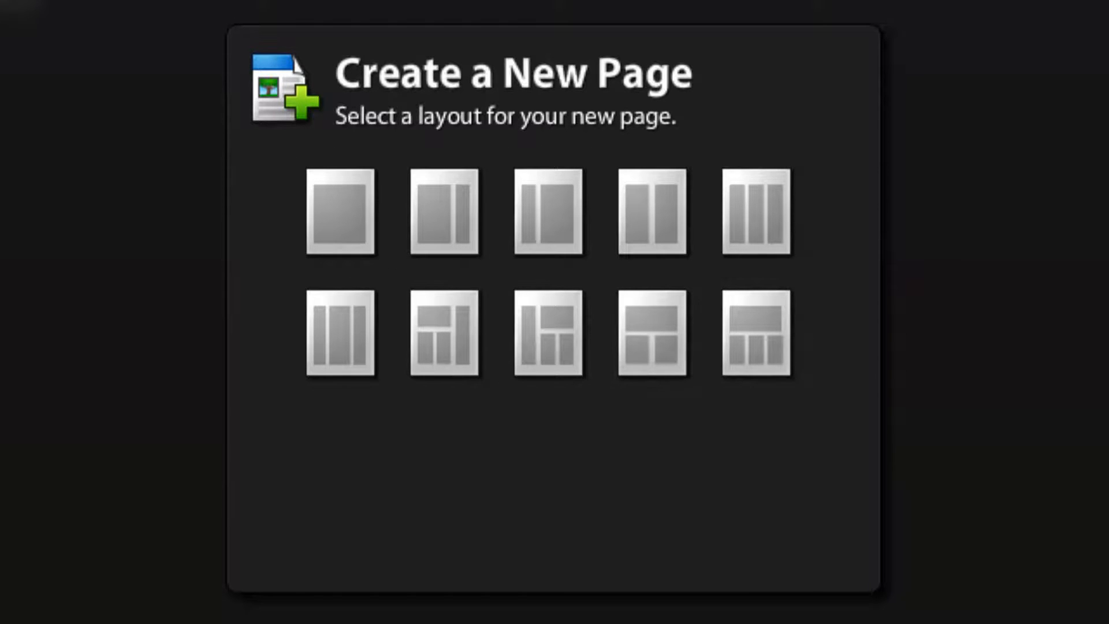
{"action": "left_click", "coordinate": [340, 212]}
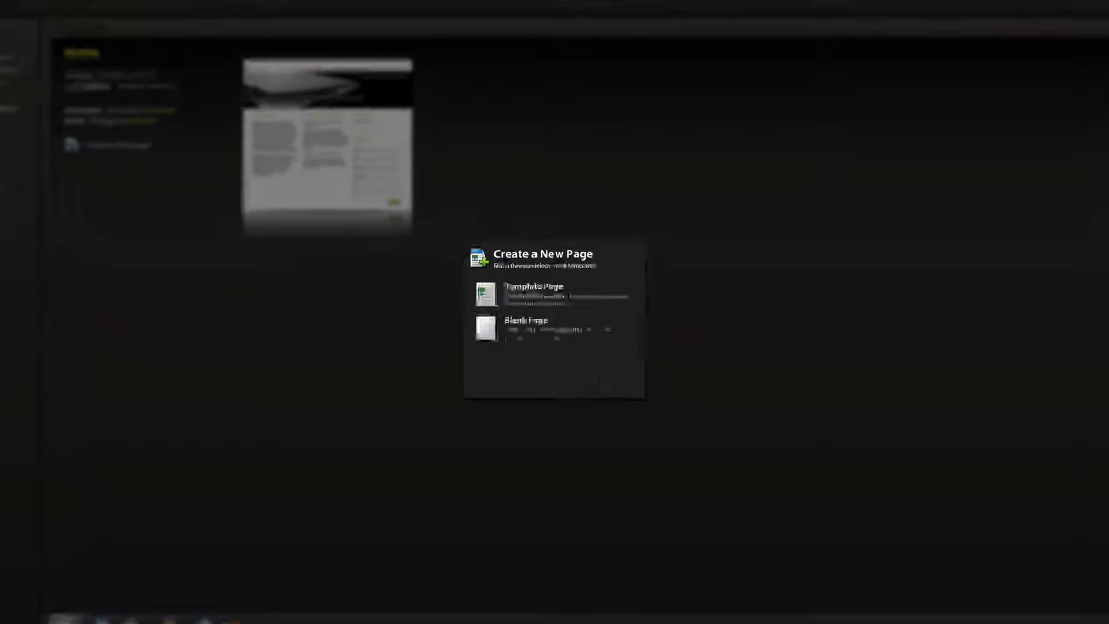
Start the Temp page from a template and pick the Personal Home Page design.
{"action": "left_click", "coordinate": [534, 285]}
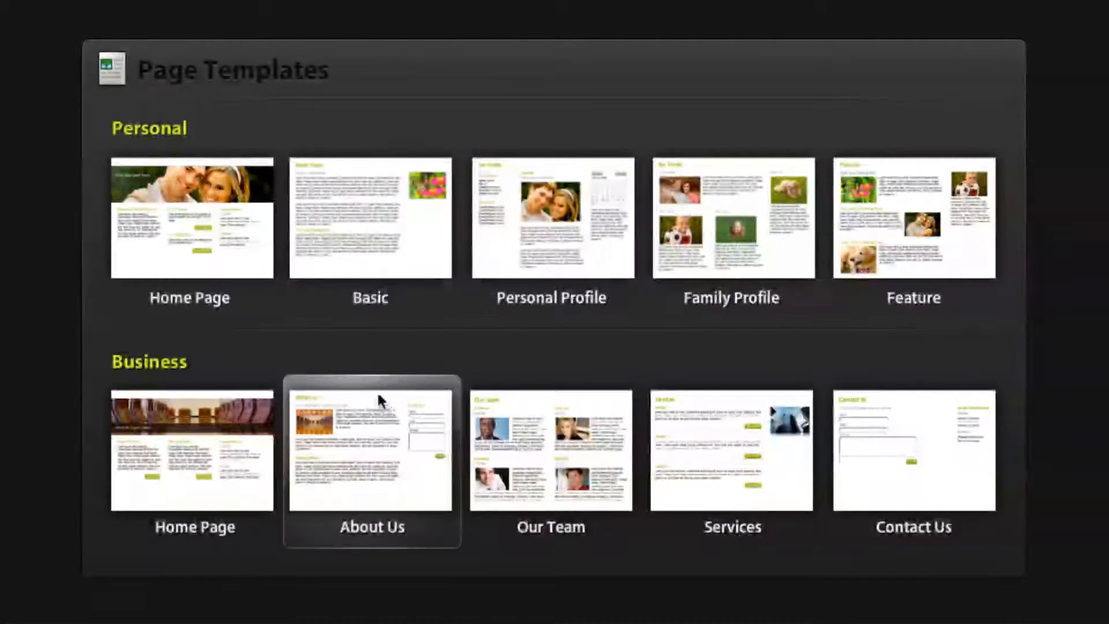
{"action": "left_click", "coordinate": [191, 217]}
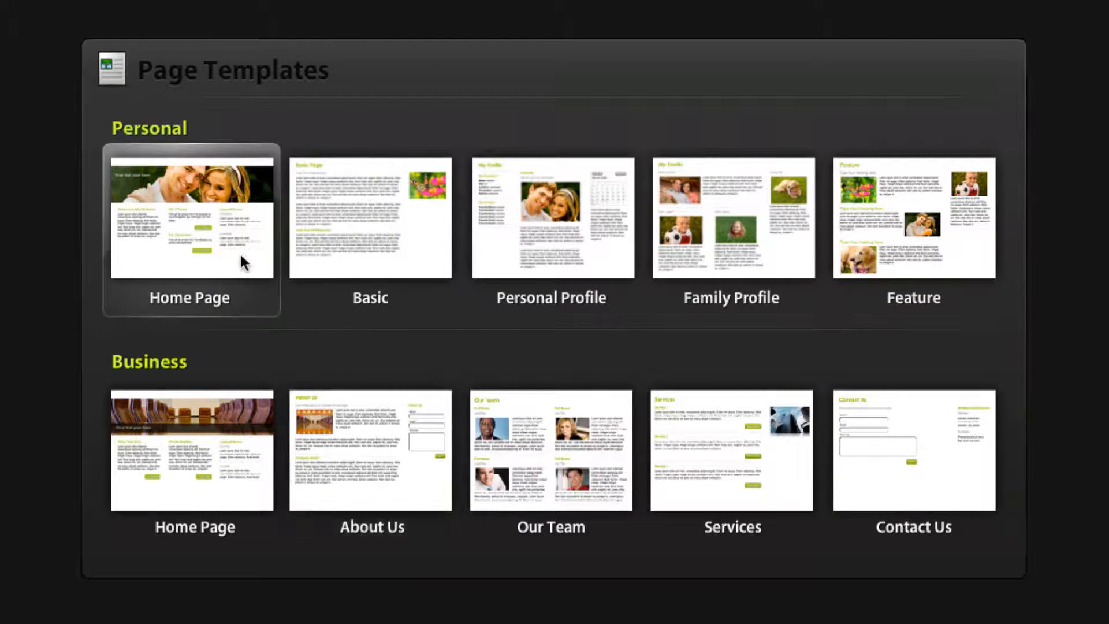
{"action": "mouse_move", "coordinate": [733, 436]}
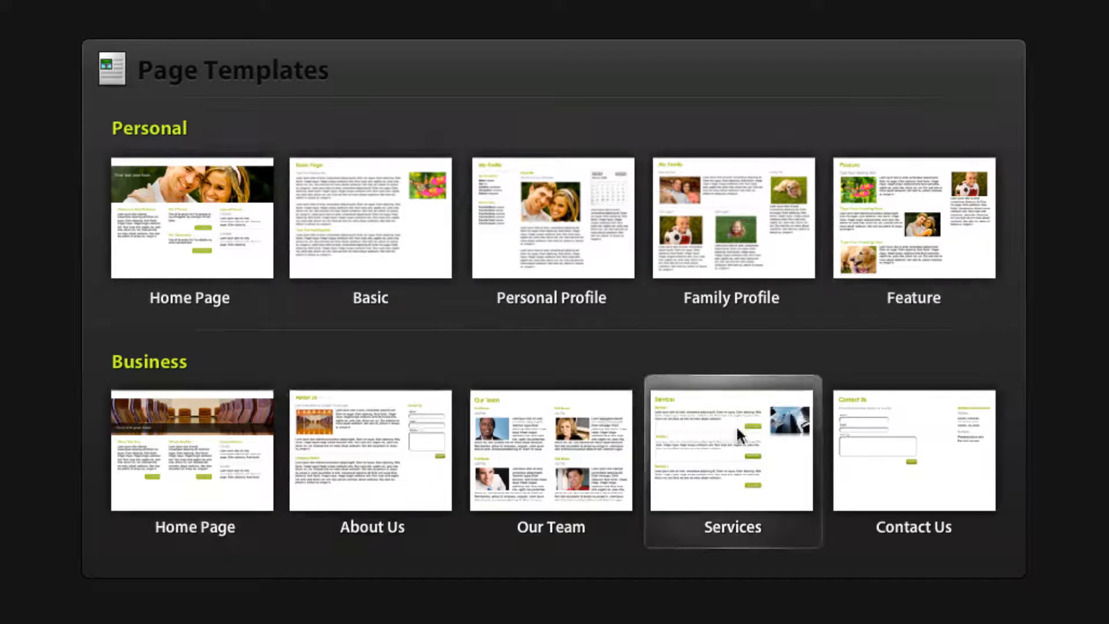
{"action": "mouse_move", "coordinate": [789, 436]}
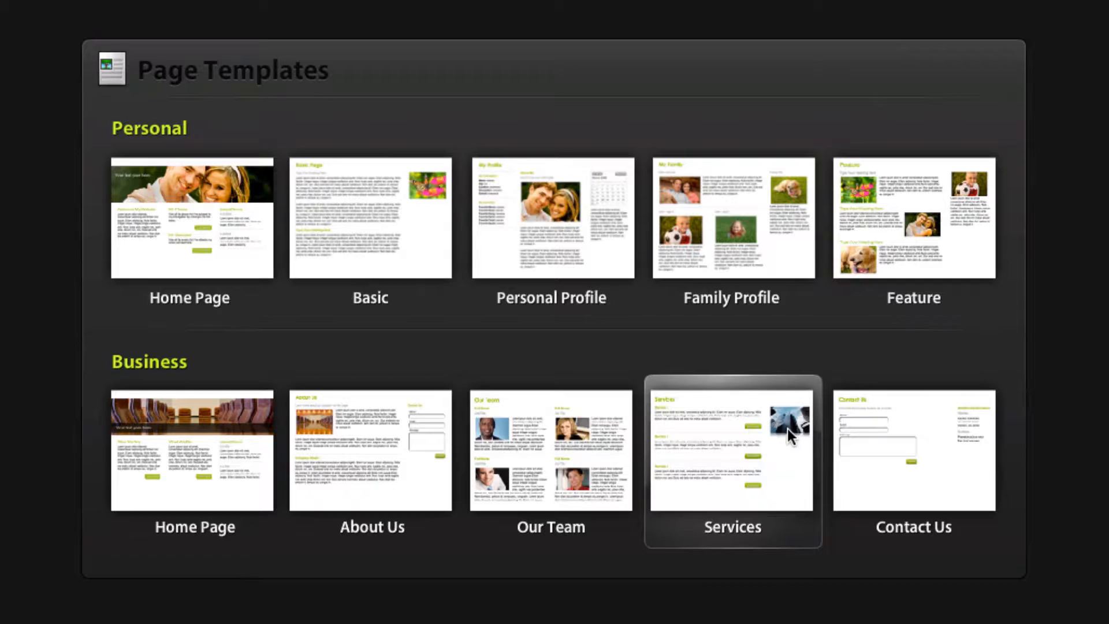
{"action": "mouse_move", "coordinate": [123, 367]}
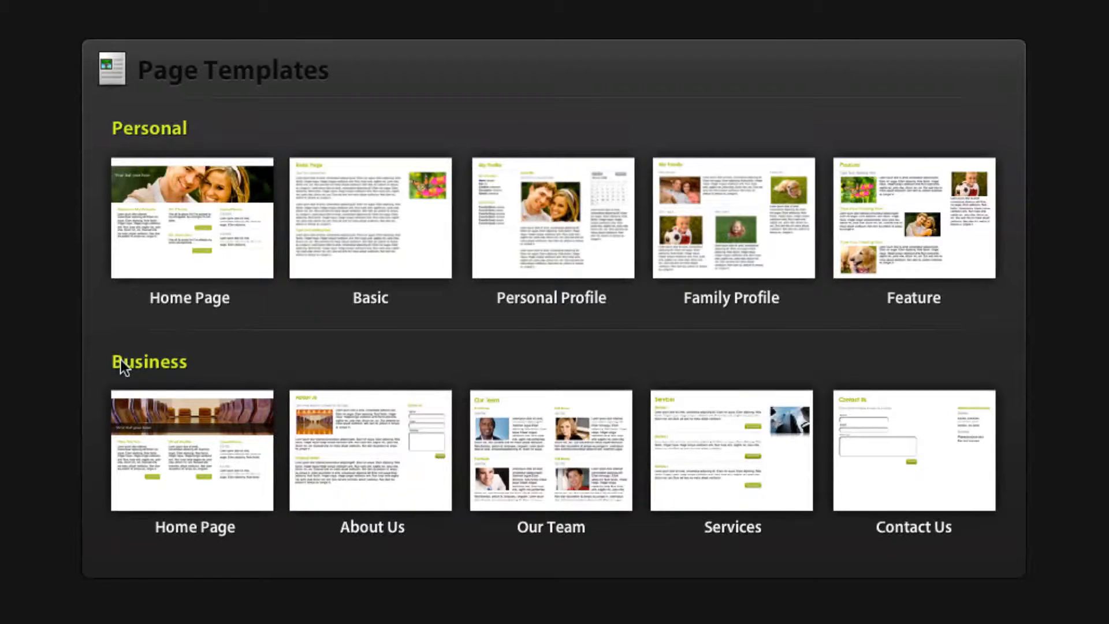
{"action": "mouse_move", "coordinate": [261, 180]}
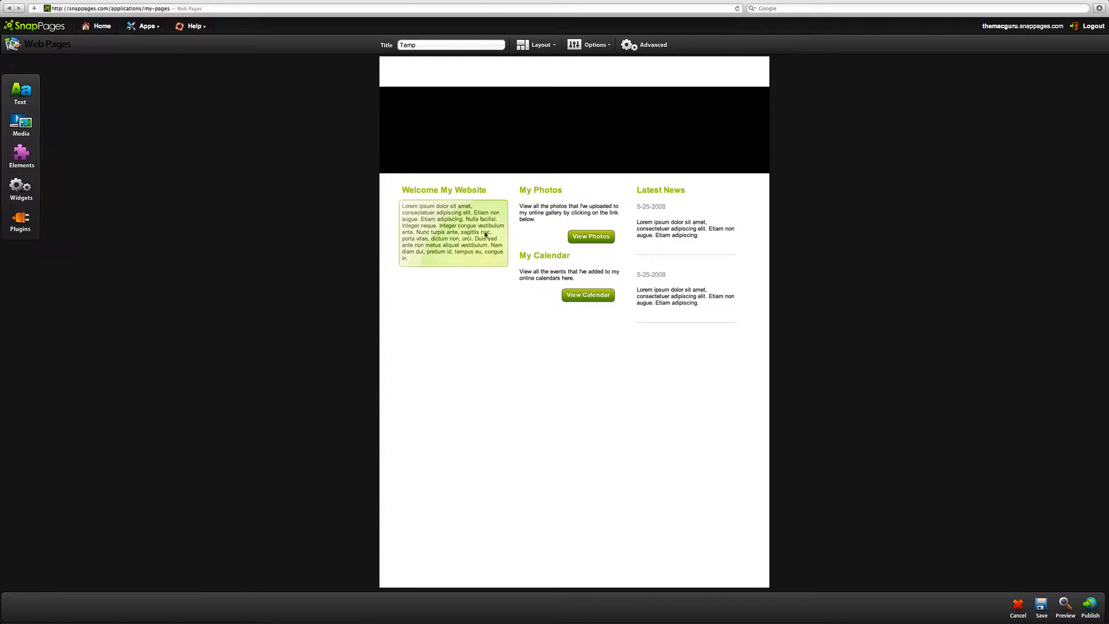
Erase the Lorem ipsum paragraph from the Welcome text block, leaving it empty.
{"action": "left_click", "coordinate": [651, 207]}
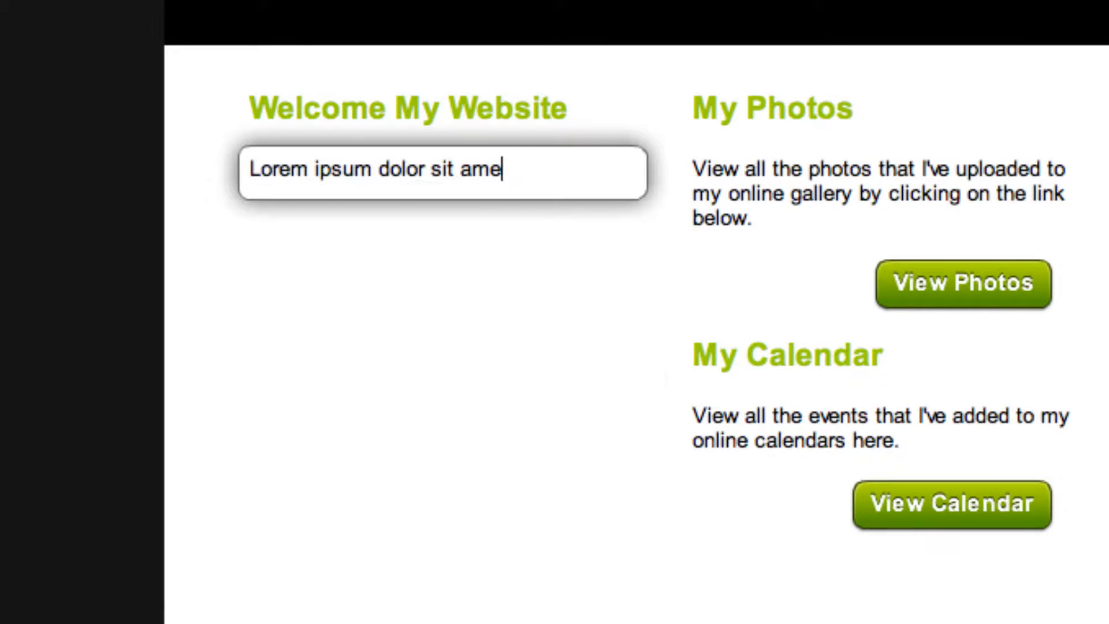
{"action": "key", "text": "Backspace"}
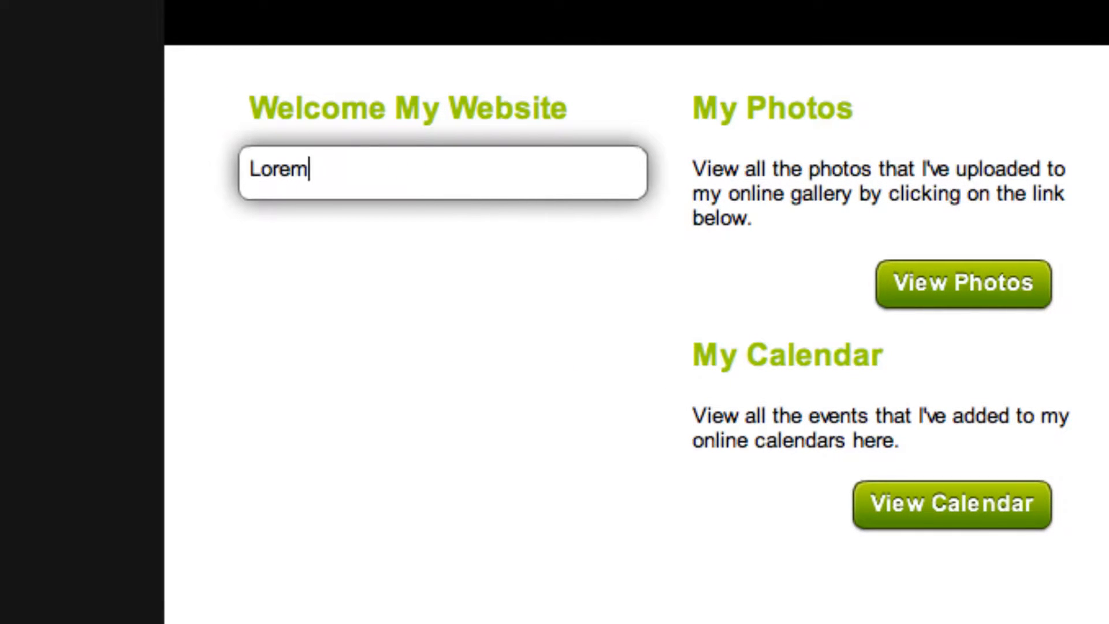
{"action": "key", "text": "Ctrl+a"}
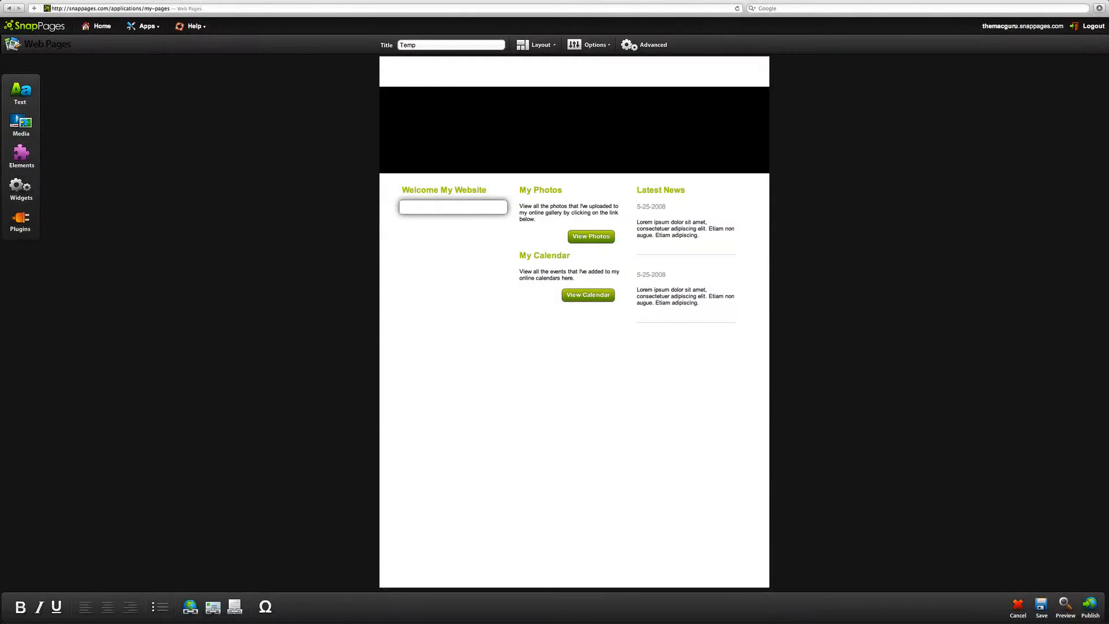
{"action": "left_click", "coordinate": [453, 206]}
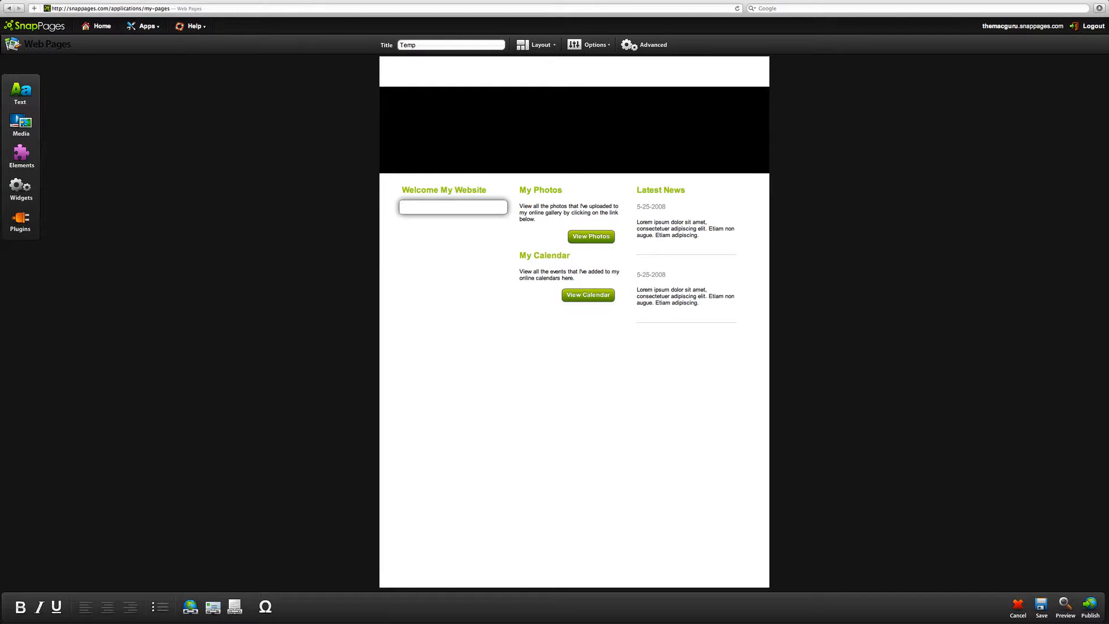
{"action": "left_click", "coordinate": [453, 206]}
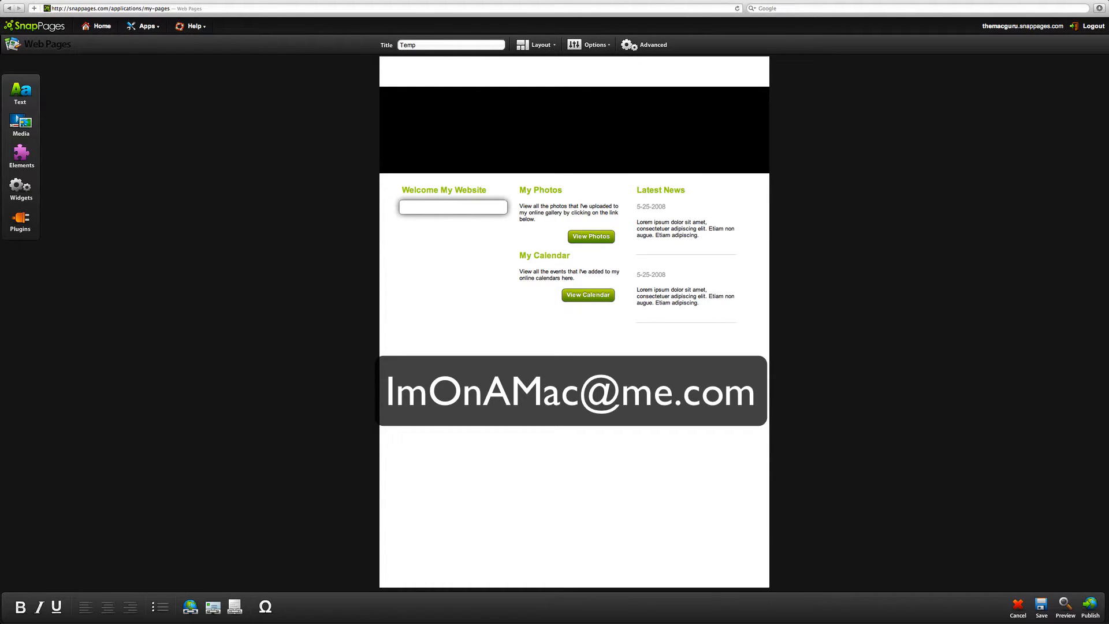
{"action": "left_click", "coordinate": [452, 207]}
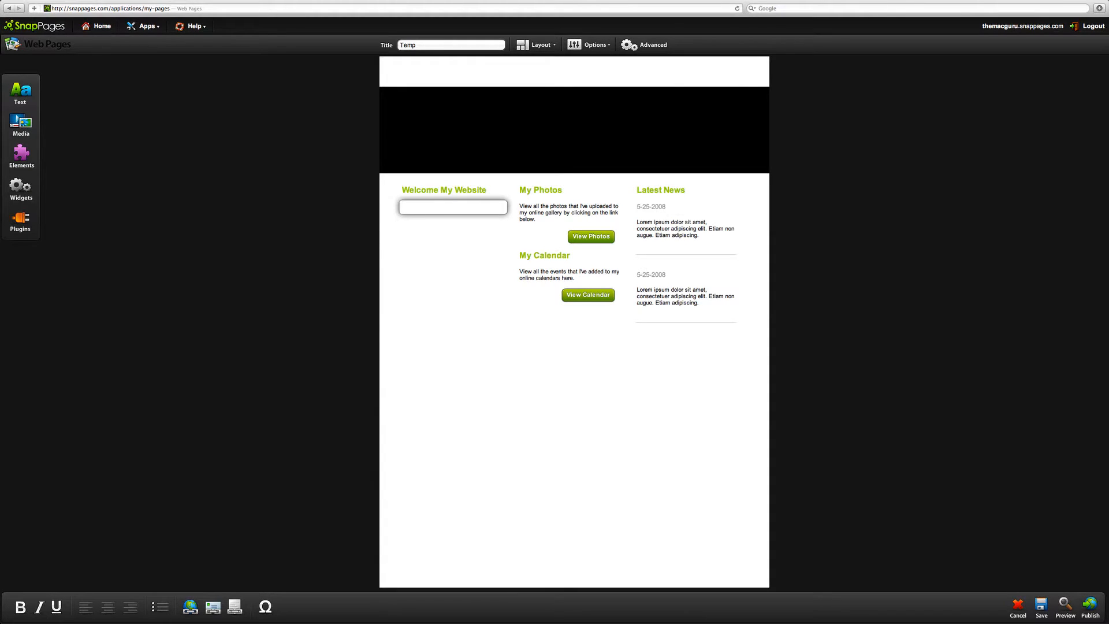
{"action": "left_click", "coordinate": [453, 207]}
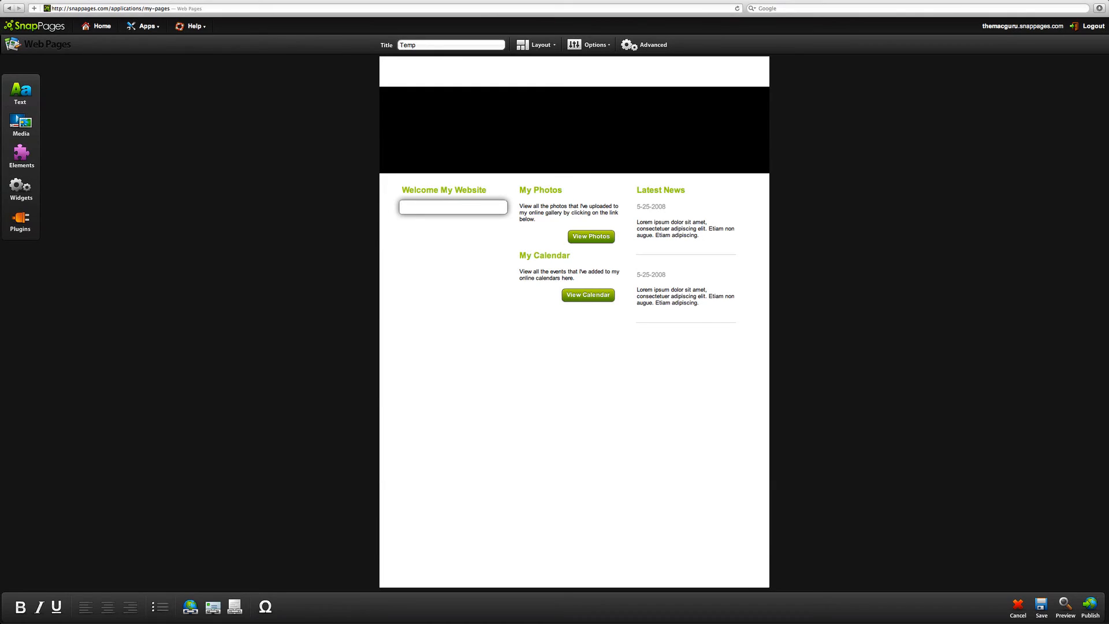
{"action": "left_click", "coordinate": [452, 207]}
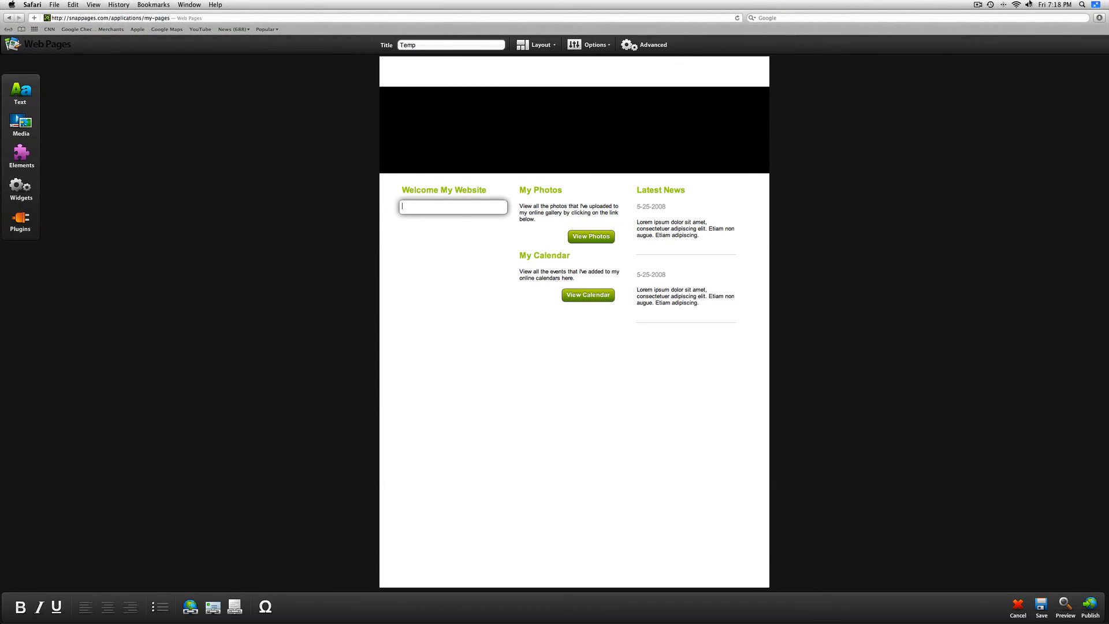